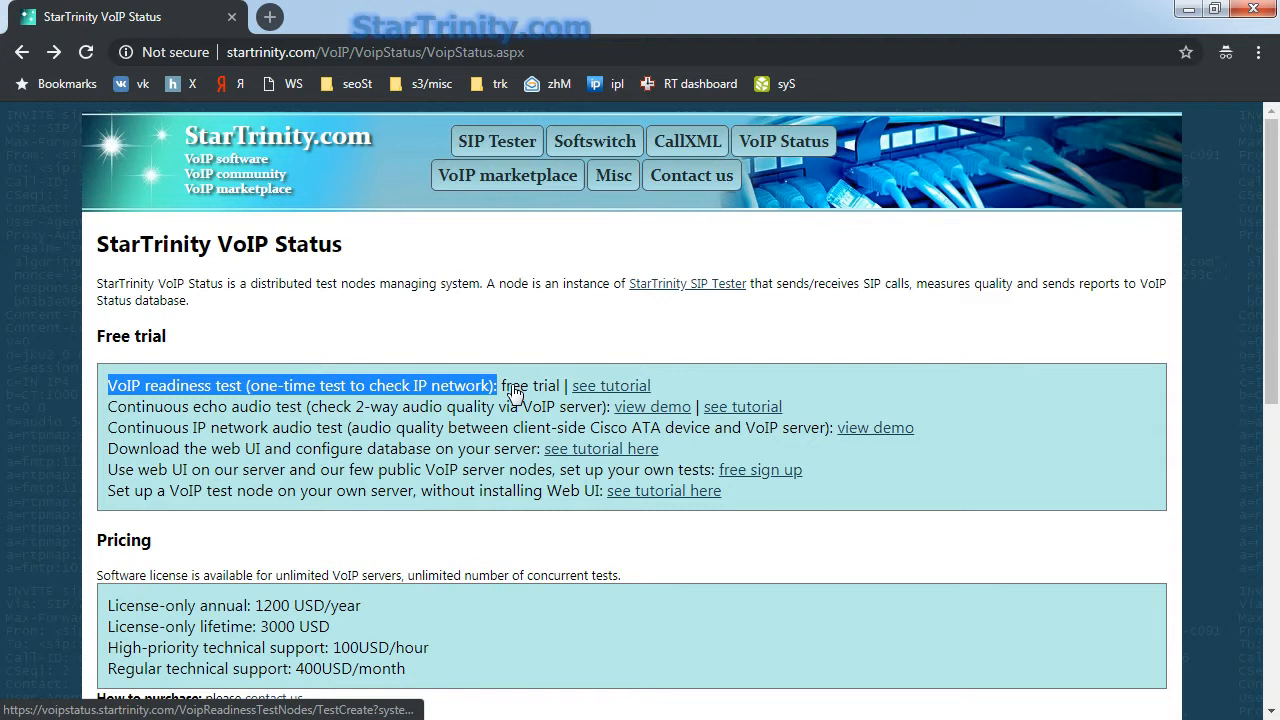
# Step: Create a free readiness test on the Canada, Quebec node with G711U, 10 channels, 60-second bandwidth test
pyautogui.click(300, 384)
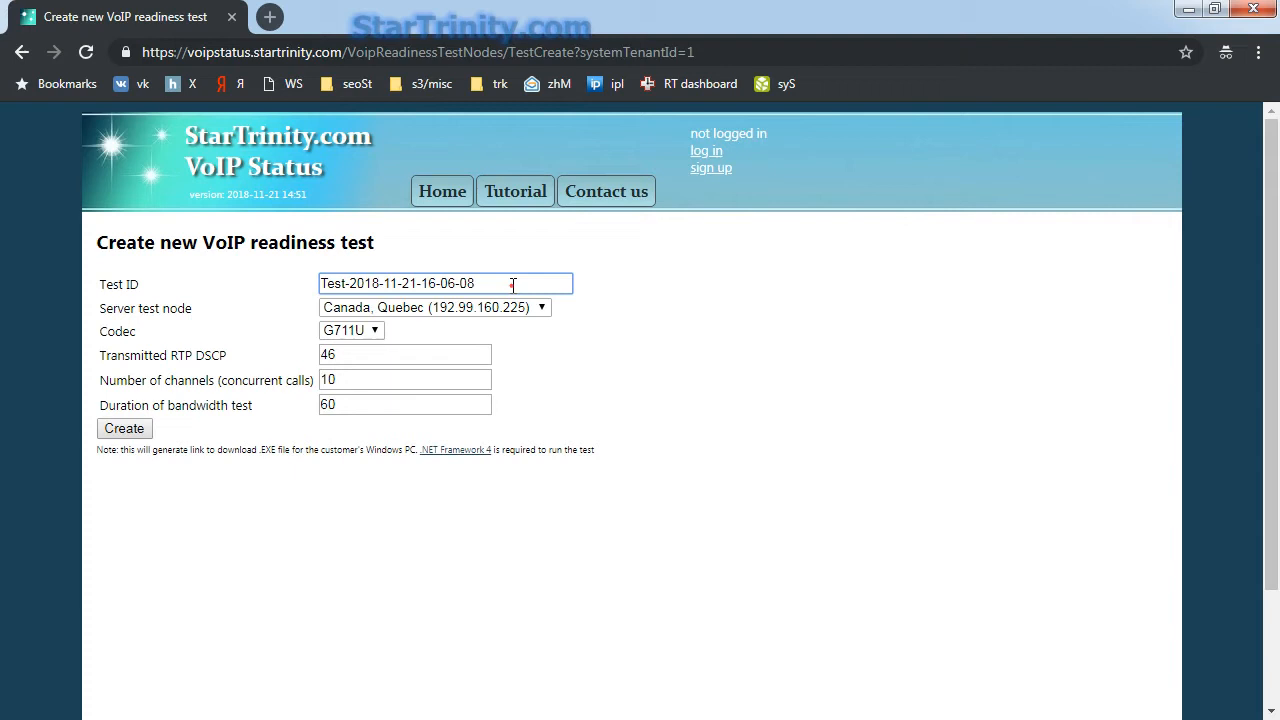
pyautogui.click(434, 308)
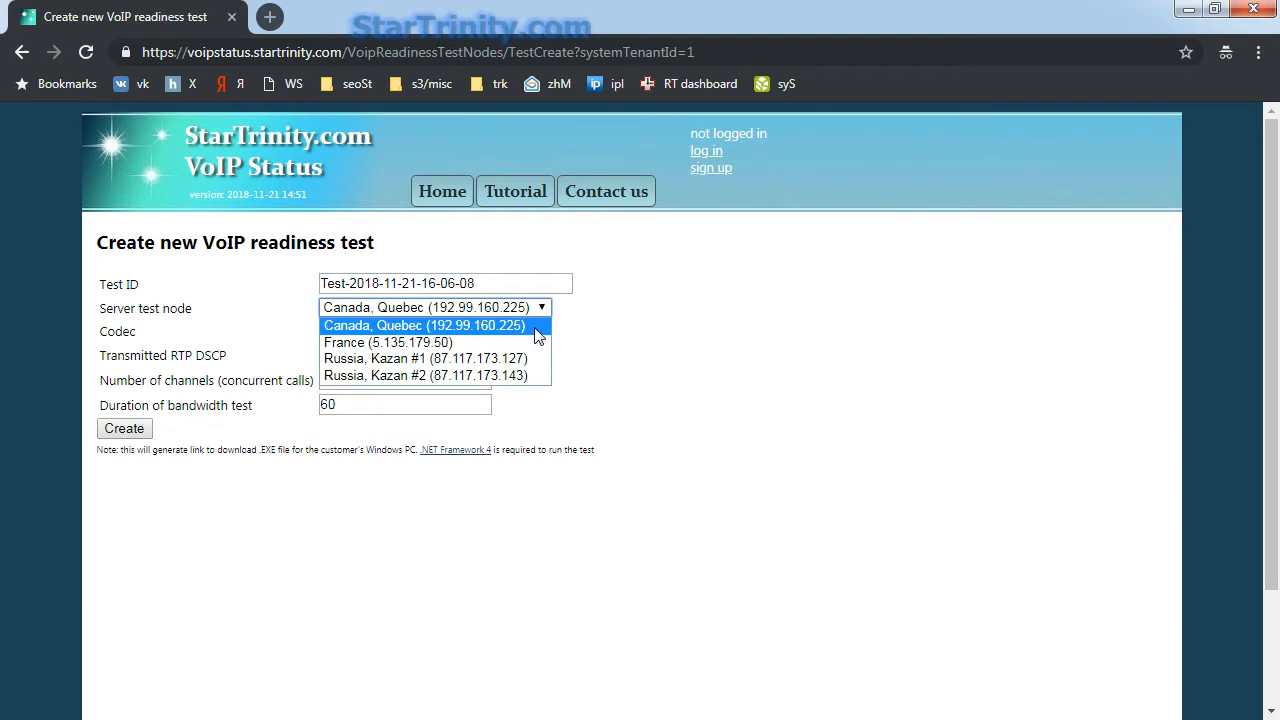
pyautogui.moveTo(424, 358)
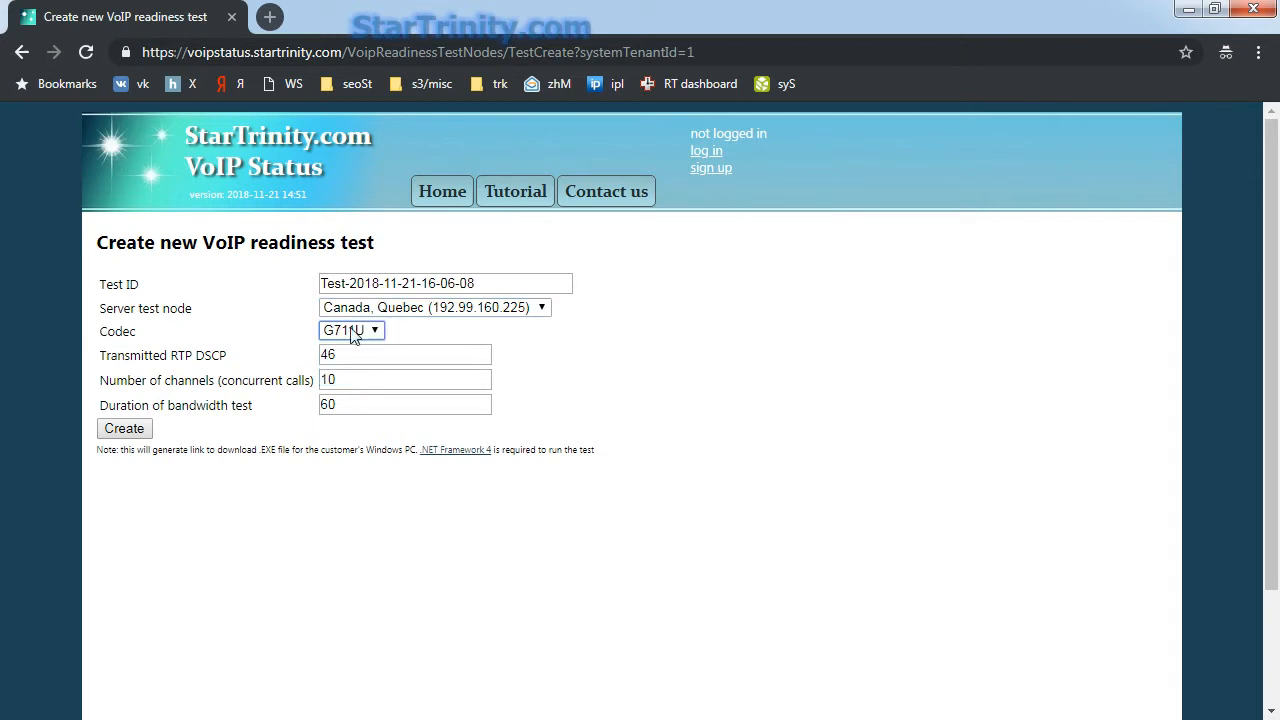
pyautogui.click(350, 330)
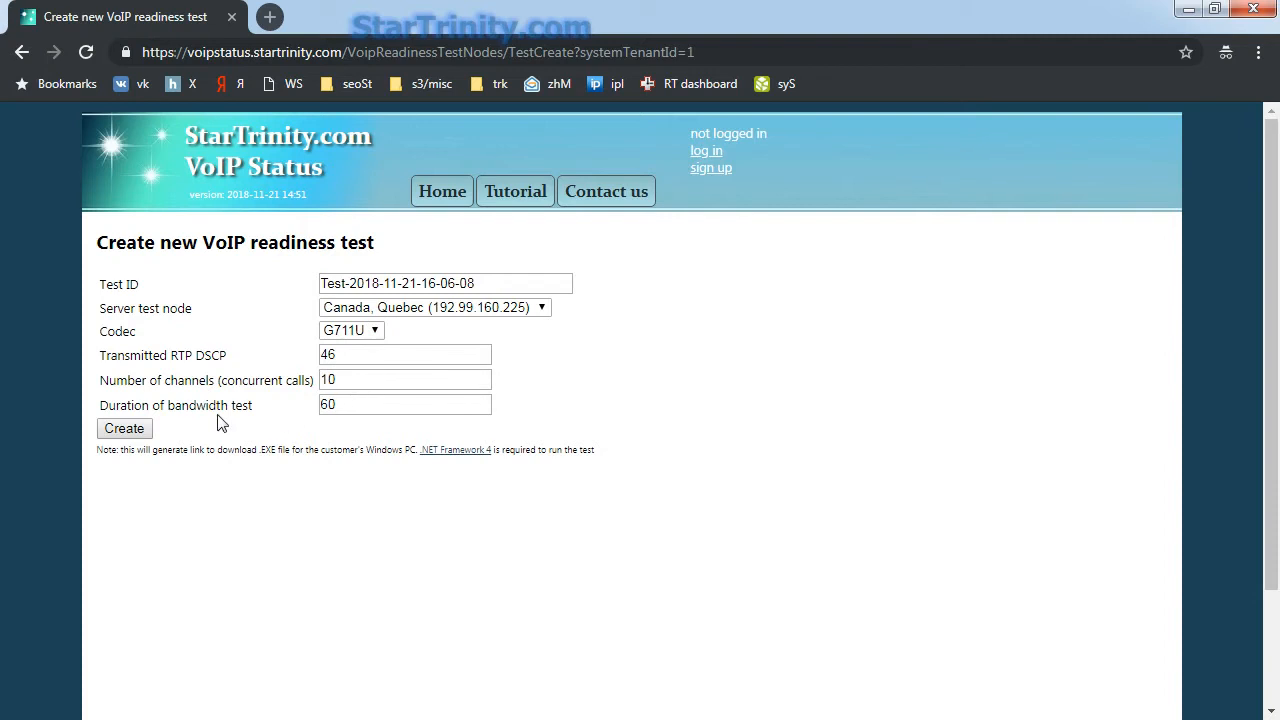
pyautogui.click(404, 404)
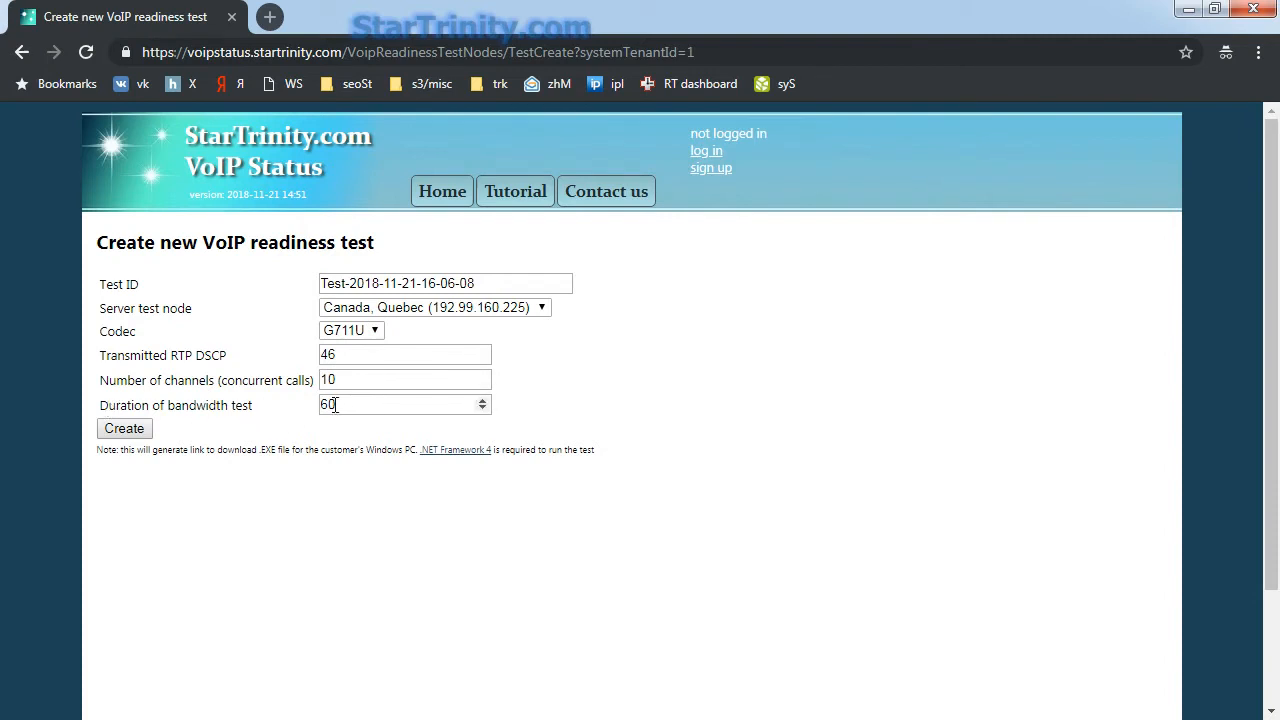
pyautogui.click(124, 428)
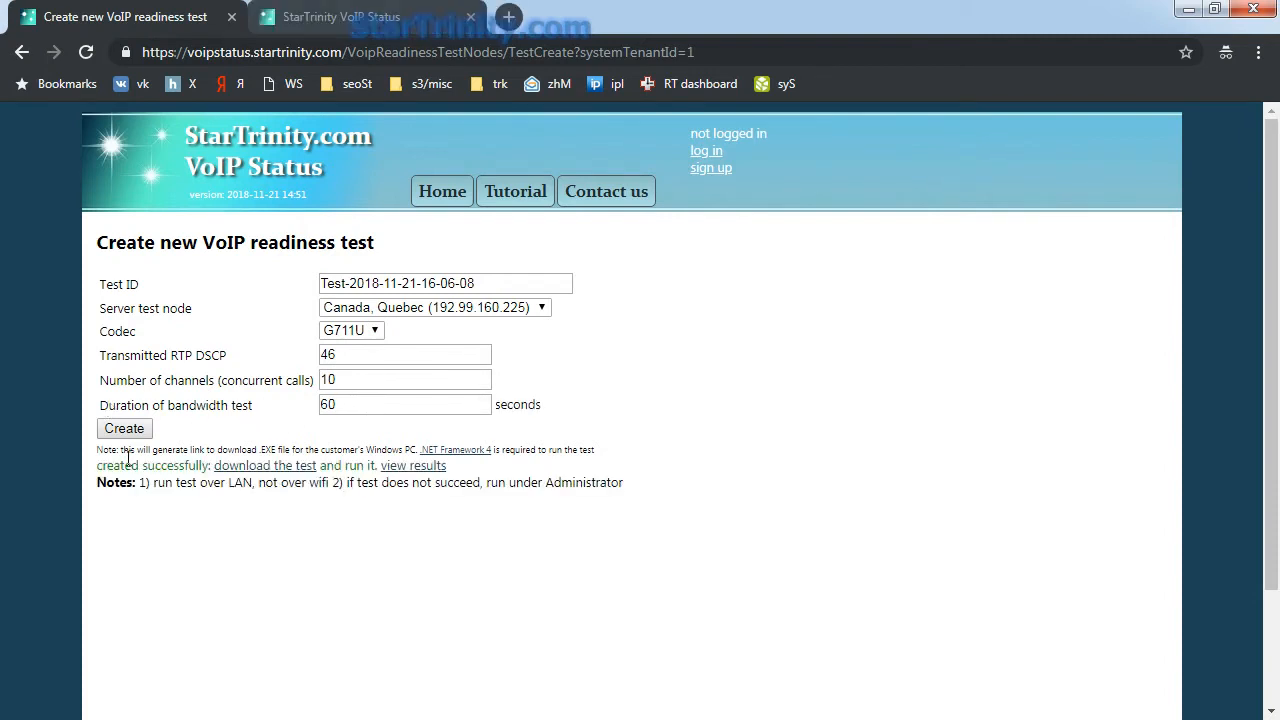
# Step: Download the test executable and run it from the security warning dialog
pyautogui.rightClick(264, 464)
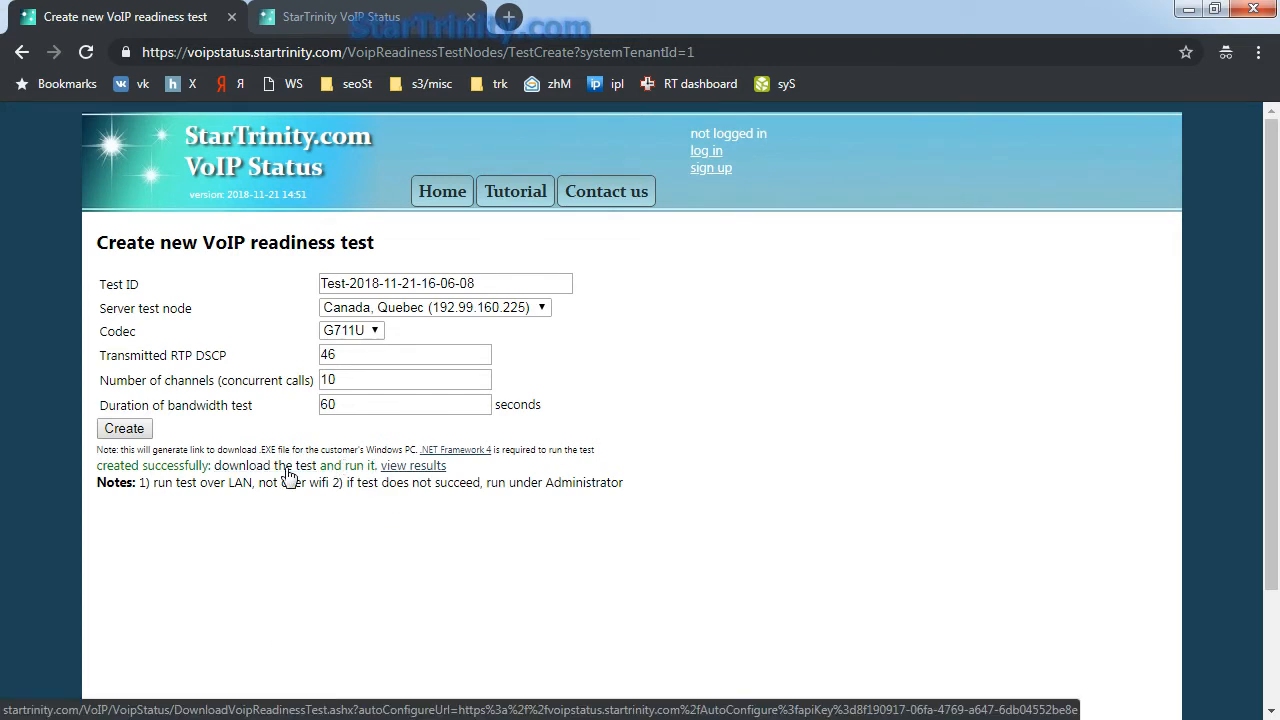
pyautogui.click(290, 466)
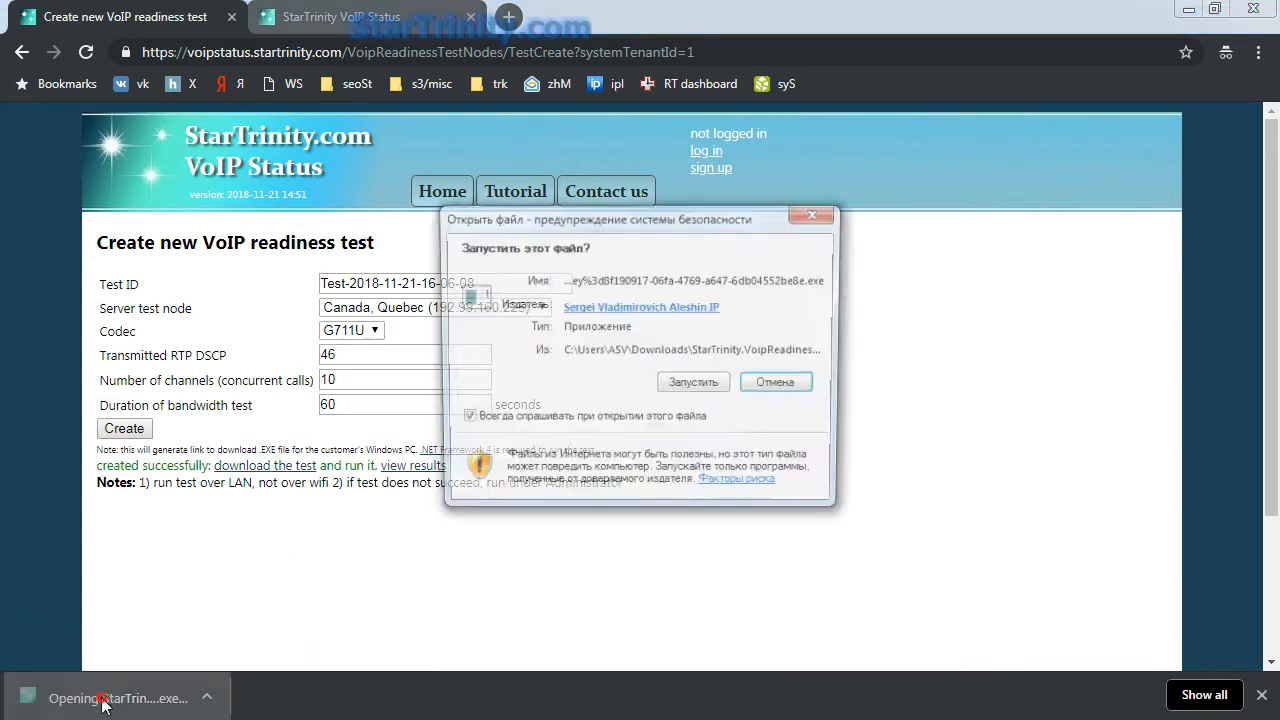
pyautogui.click(692, 380)
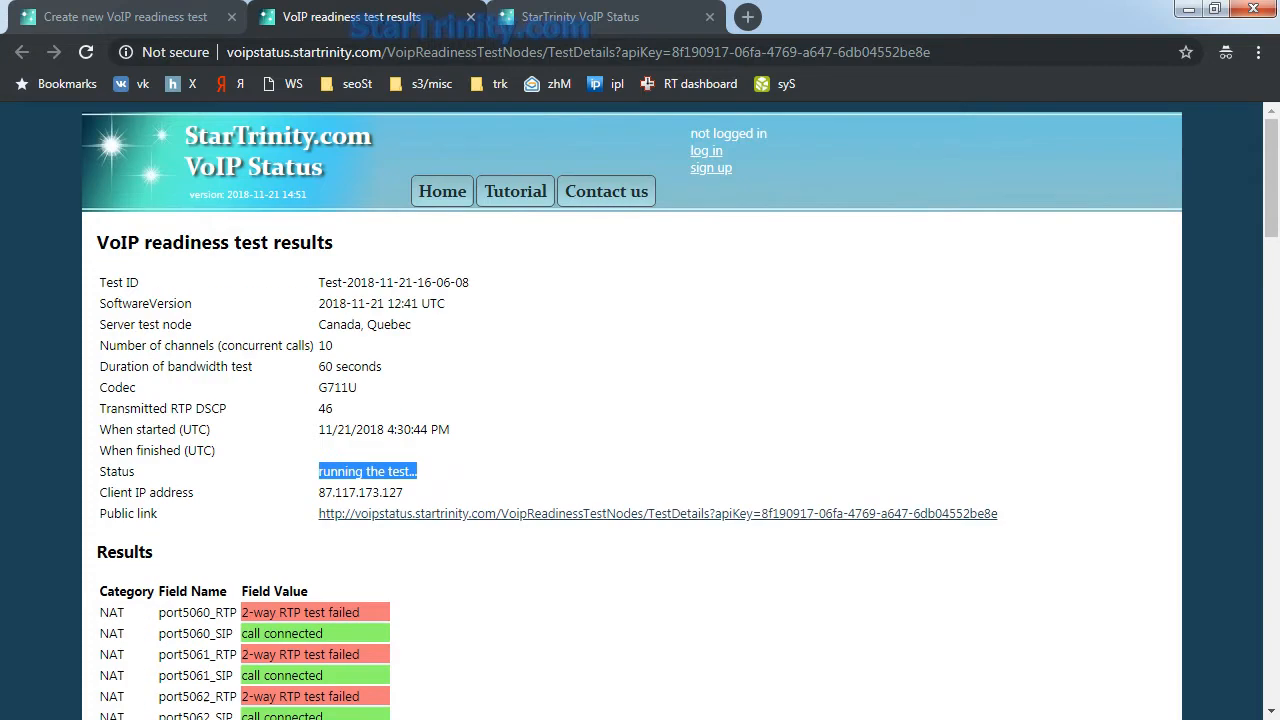
# Step: Open the 'see tutorial' link in a new tab, then view the finished test's results
pyautogui.click(580, 16)
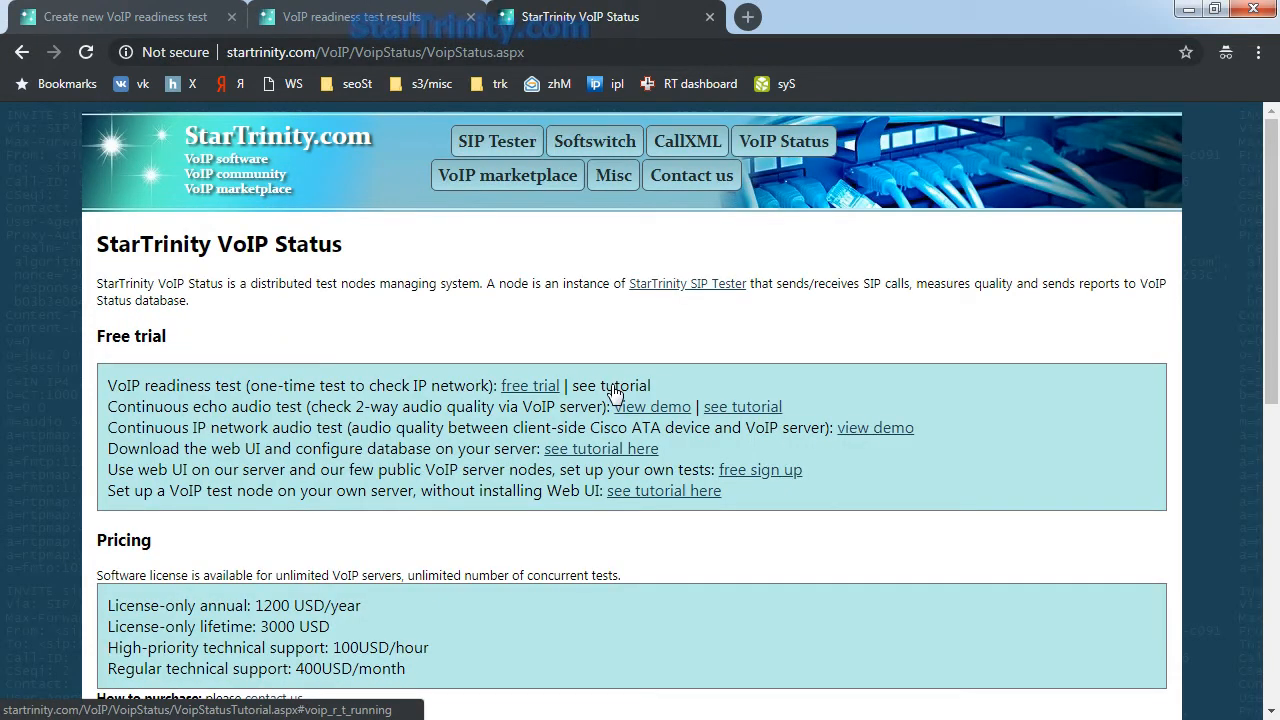
pyautogui.rightClick(624, 384)
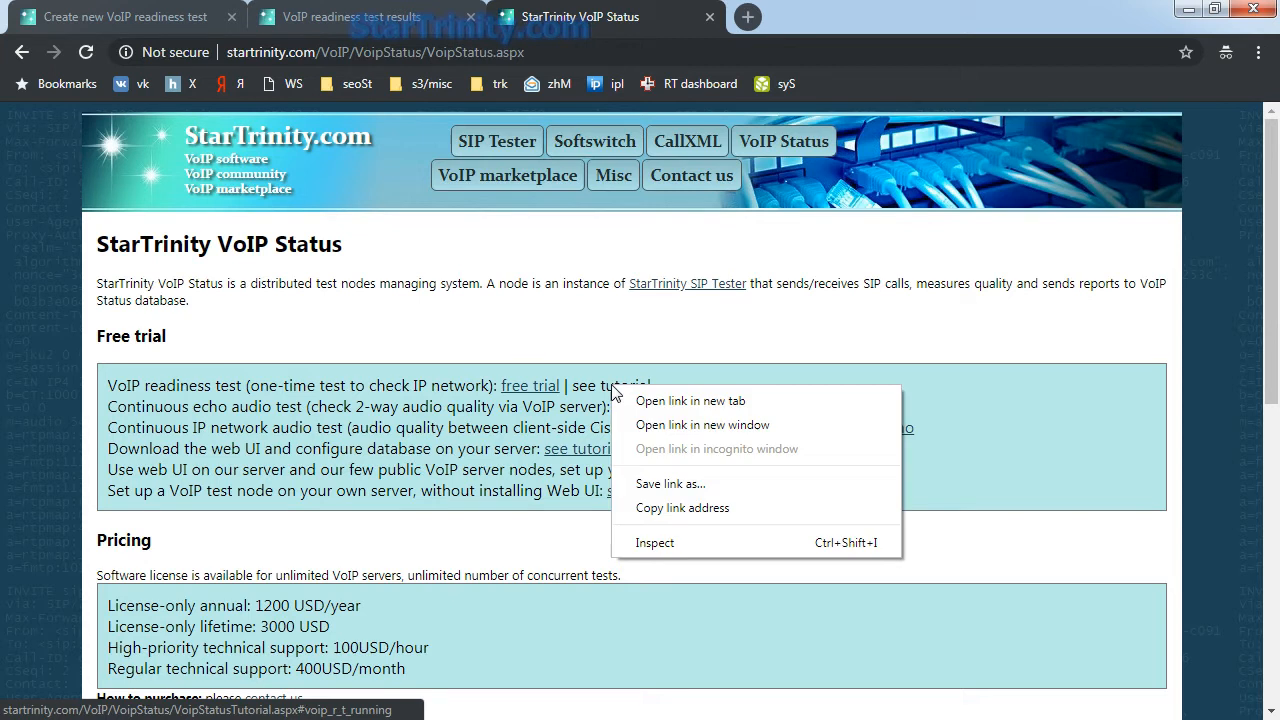
pyautogui.moveTo(672, 400)
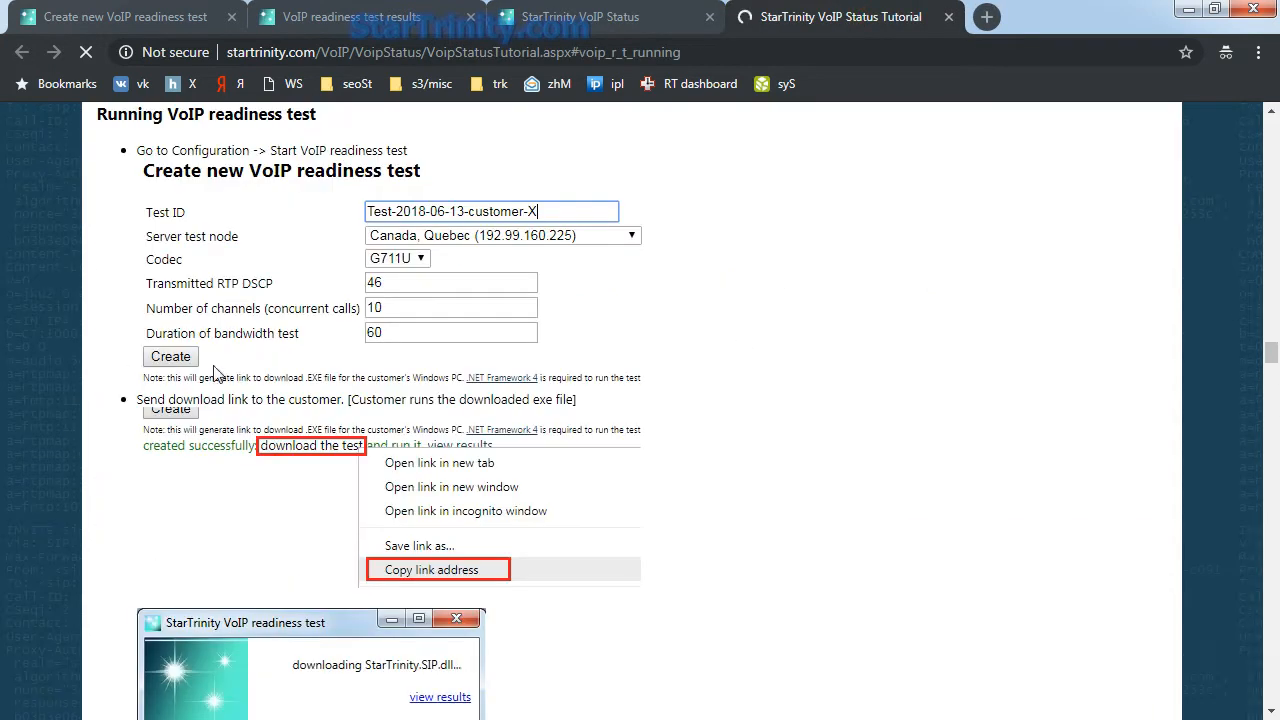
pyautogui.scroll(-3)
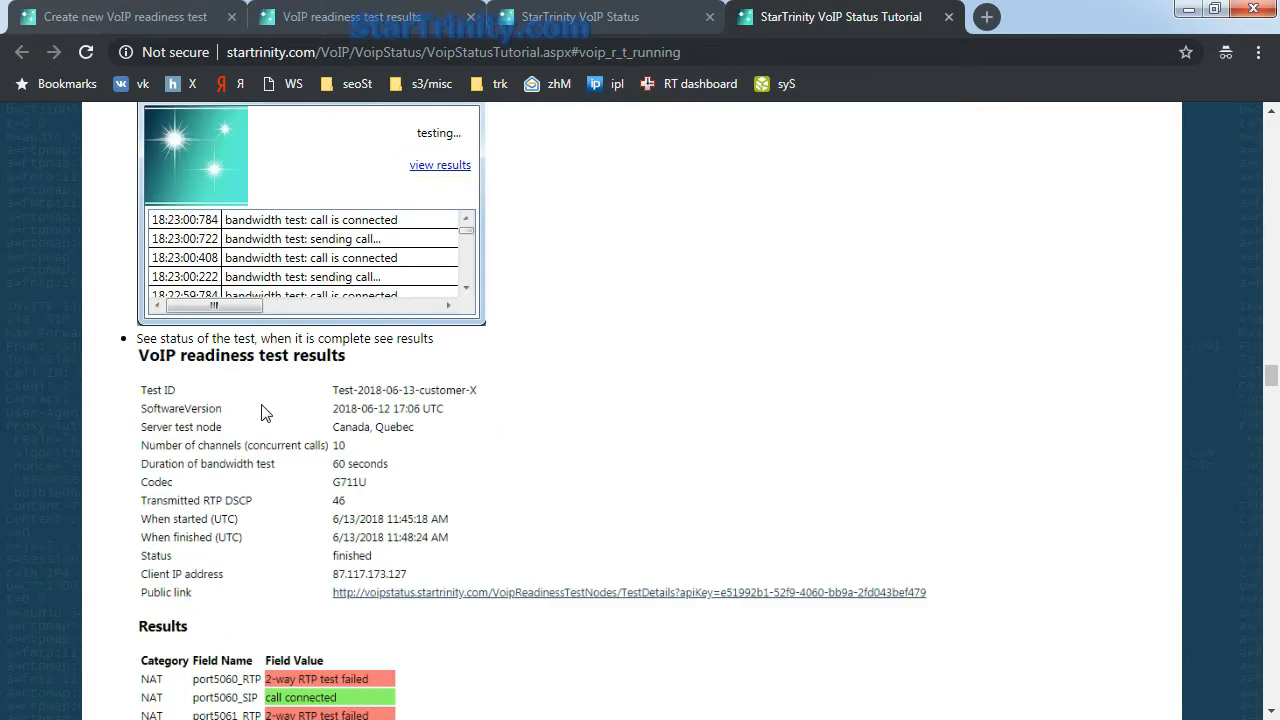
pyautogui.scroll(-3)
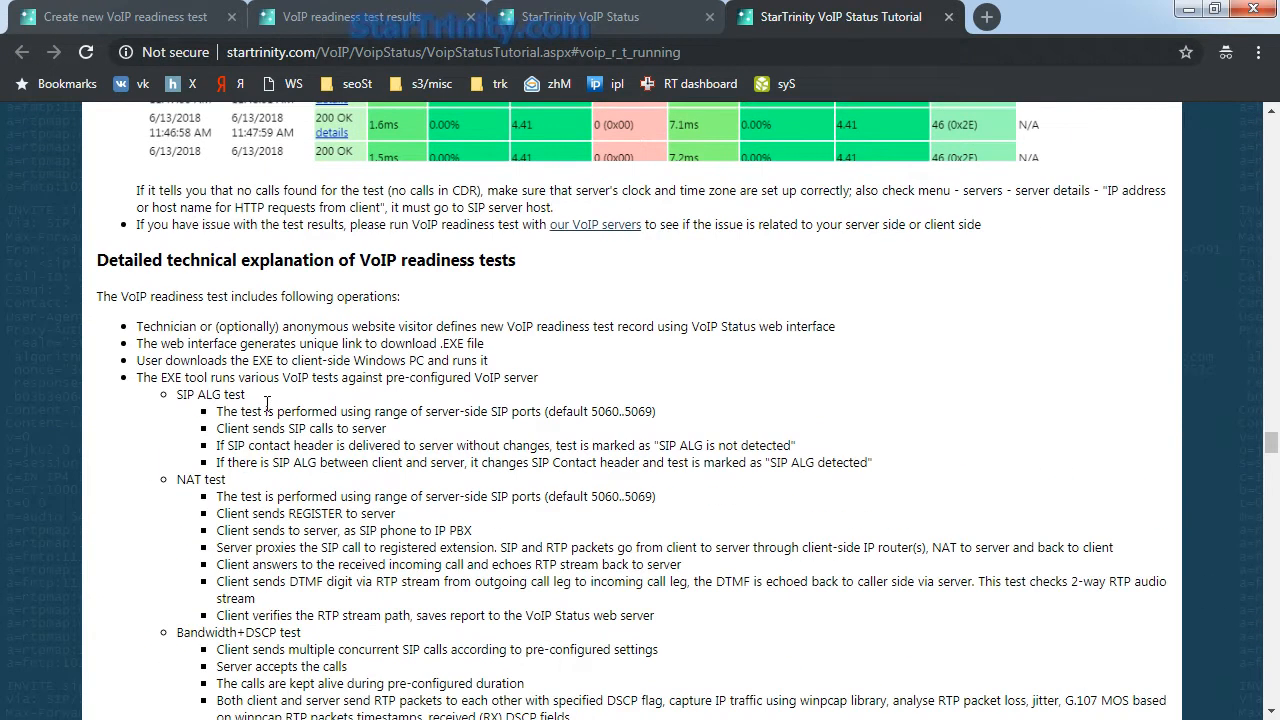
pyautogui.moveTo(136, 326); pyautogui.dragTo(388, 428)
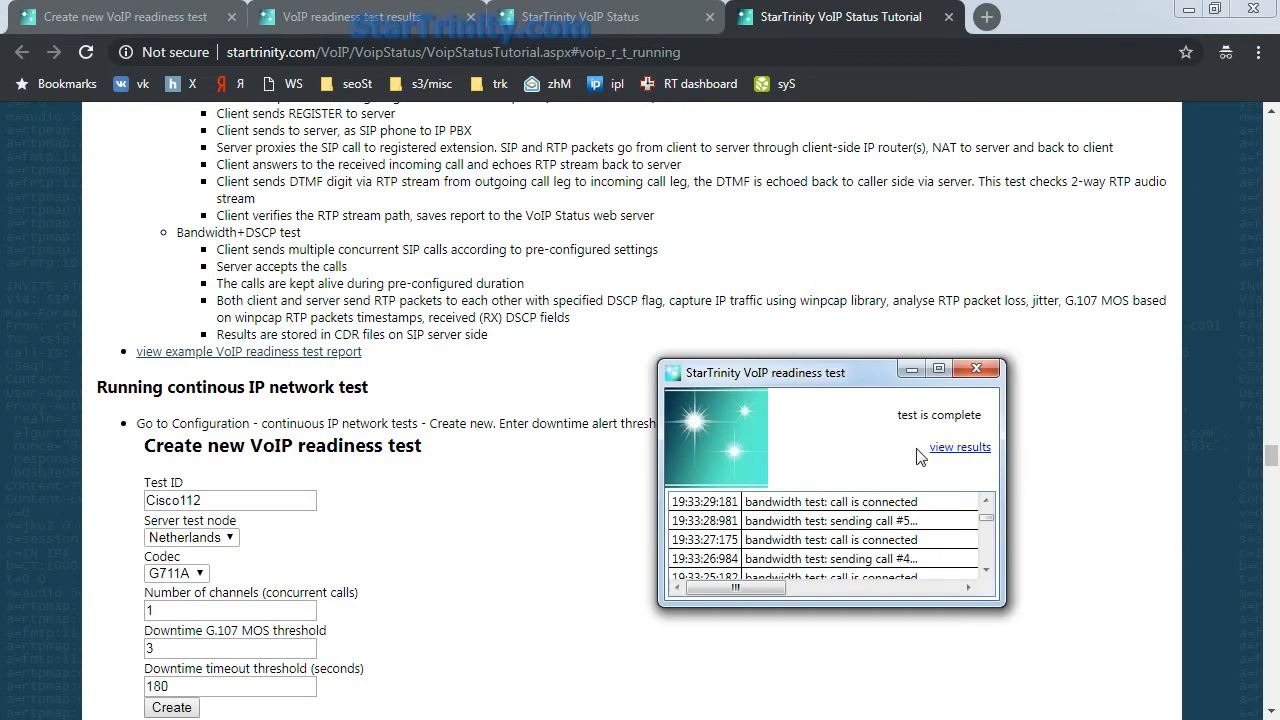
pyautogui.moveTo(972, 452)
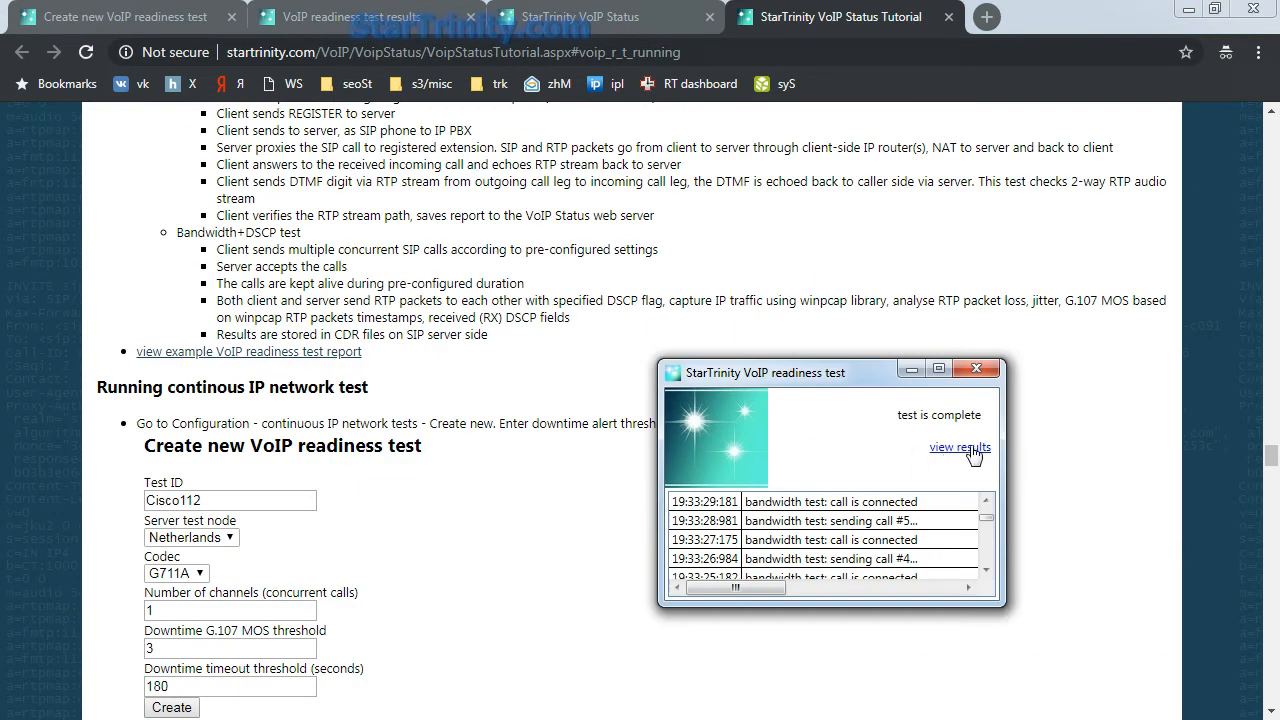
pyautogui.click(958, 448)
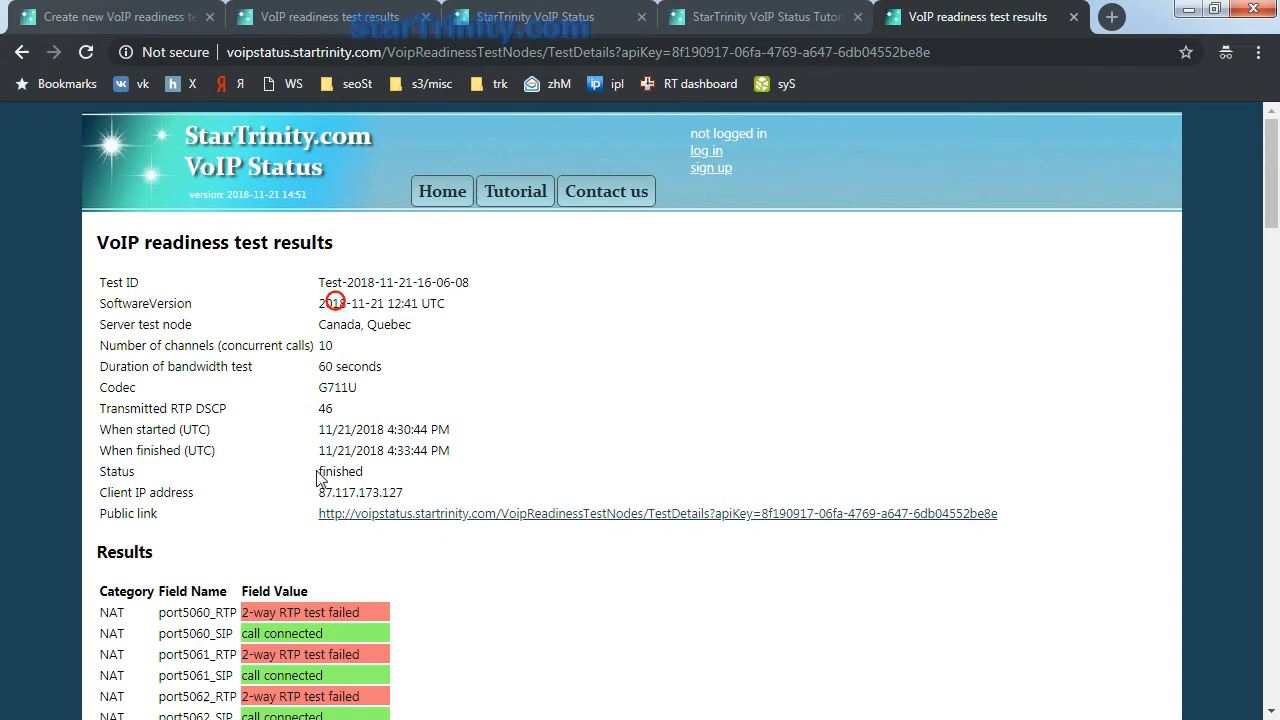
# Step: Review the MOS, RX DSCP and 168.00ms RTT results, then show the first call's SIP trace
pyautogui.scroll(-3)
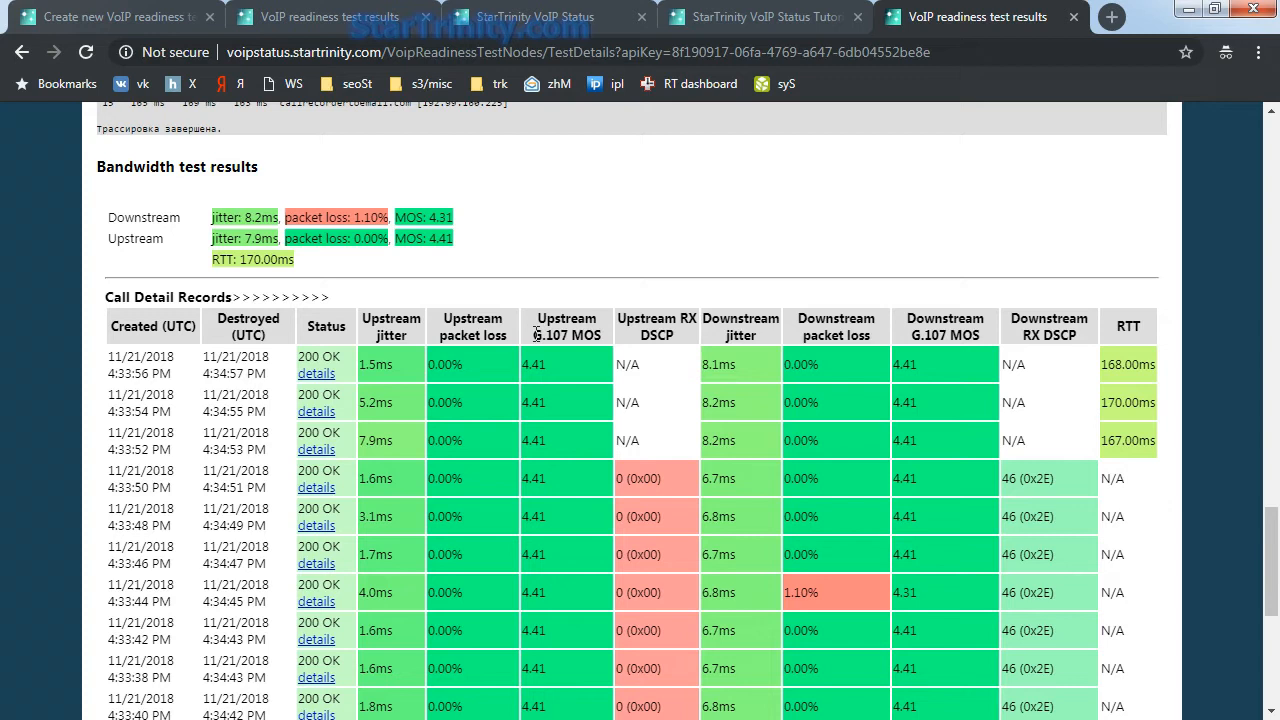
pyautogui.doubleClick(564, 334)
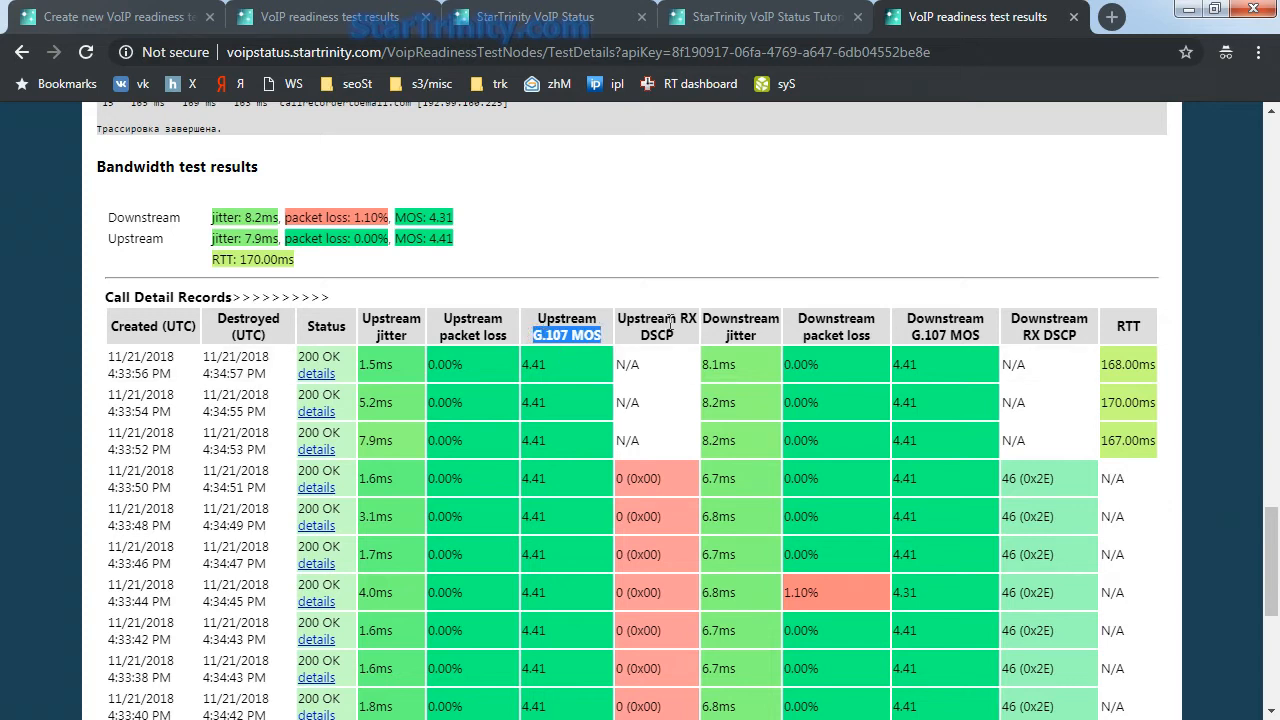
pyautogui.scroll(-3)
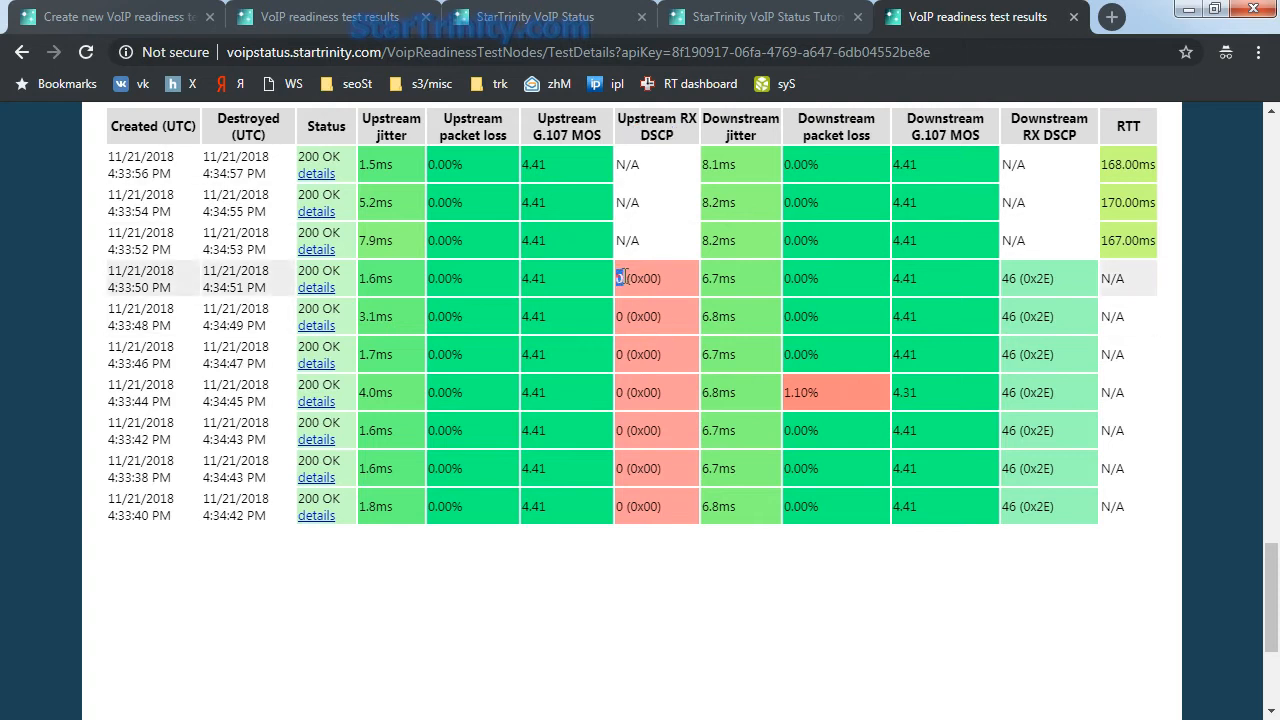
pyautogui.doubleClick(640, 278)
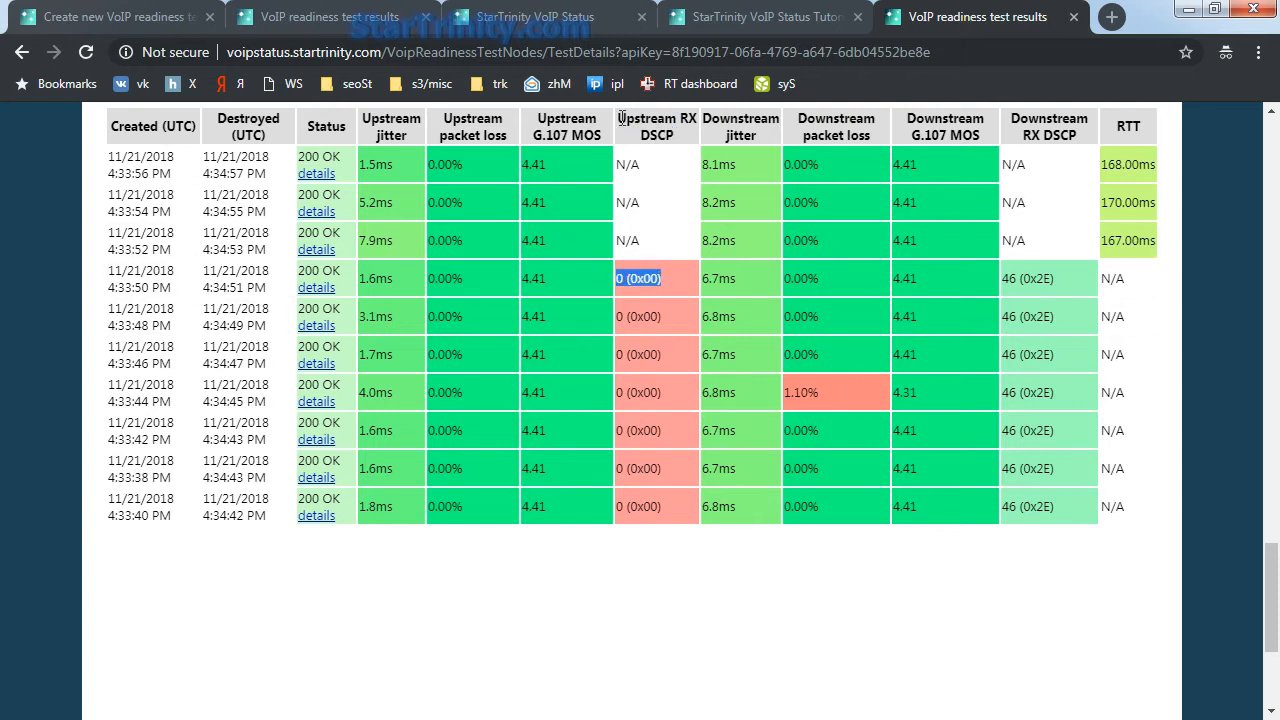
pyautogui.moveTo(1008, 120)
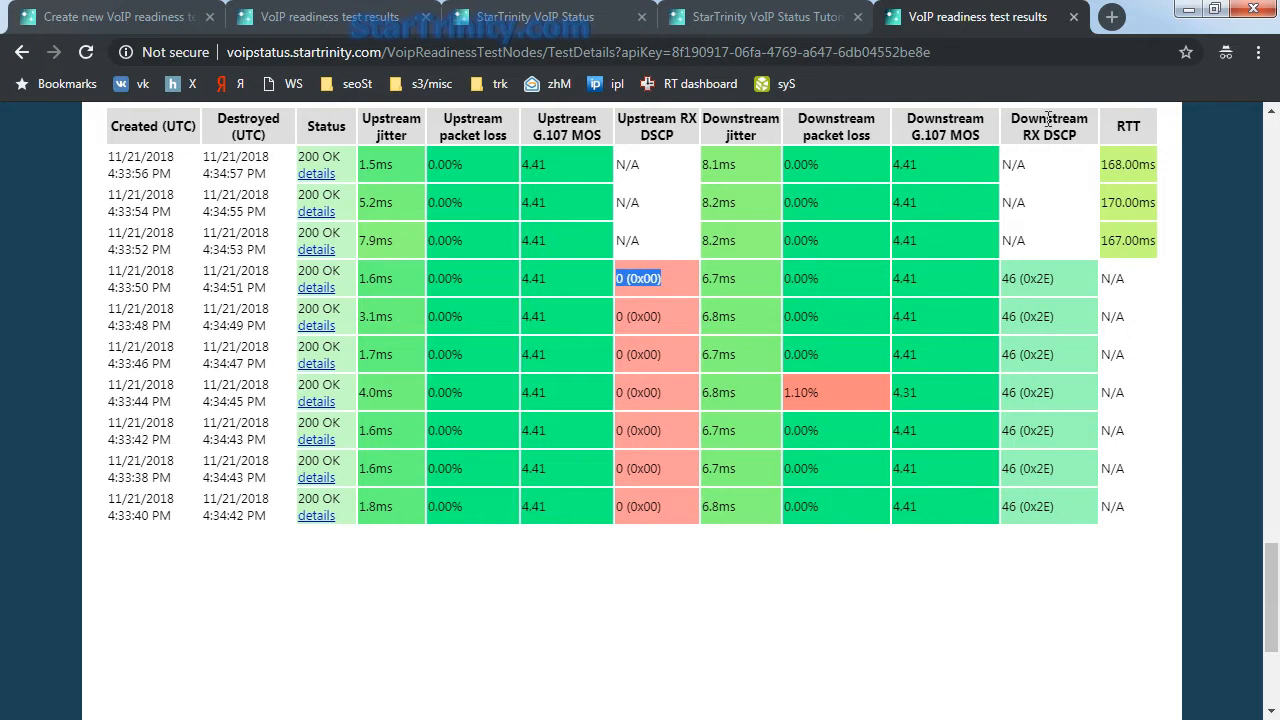
pyautogui.doubleClick(1120, 164)
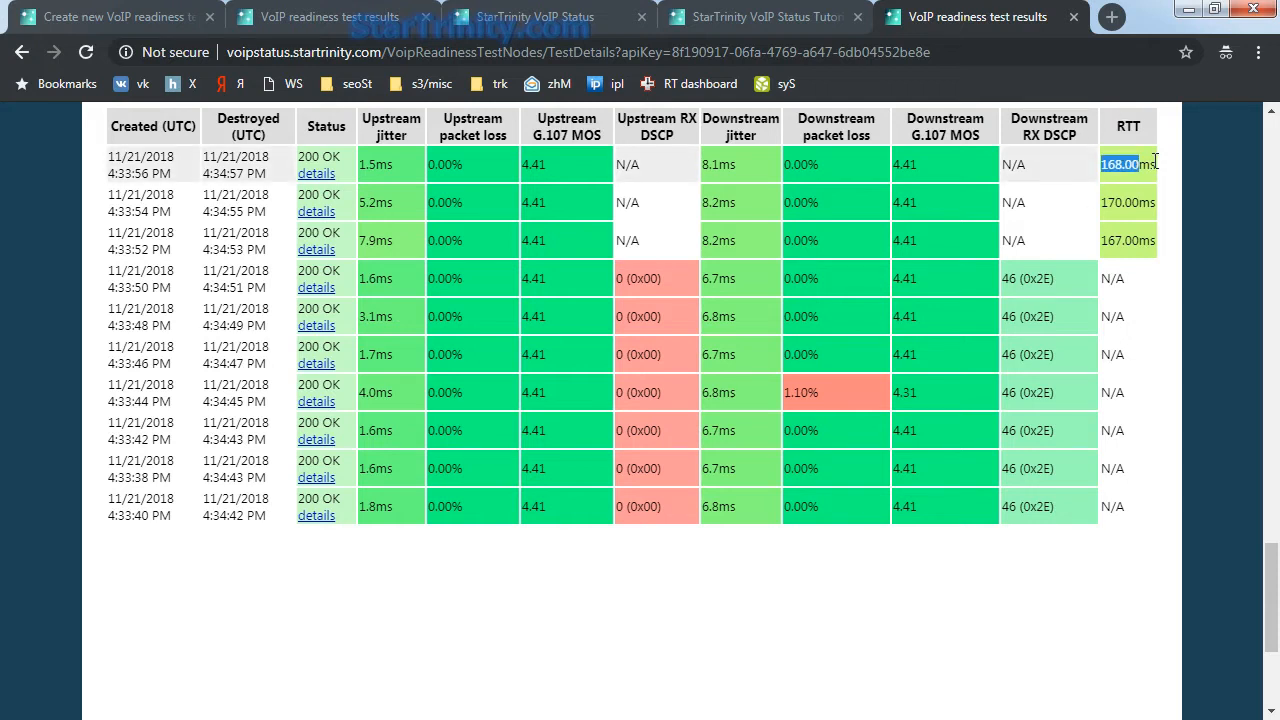
pyautogui.click(390, 128)
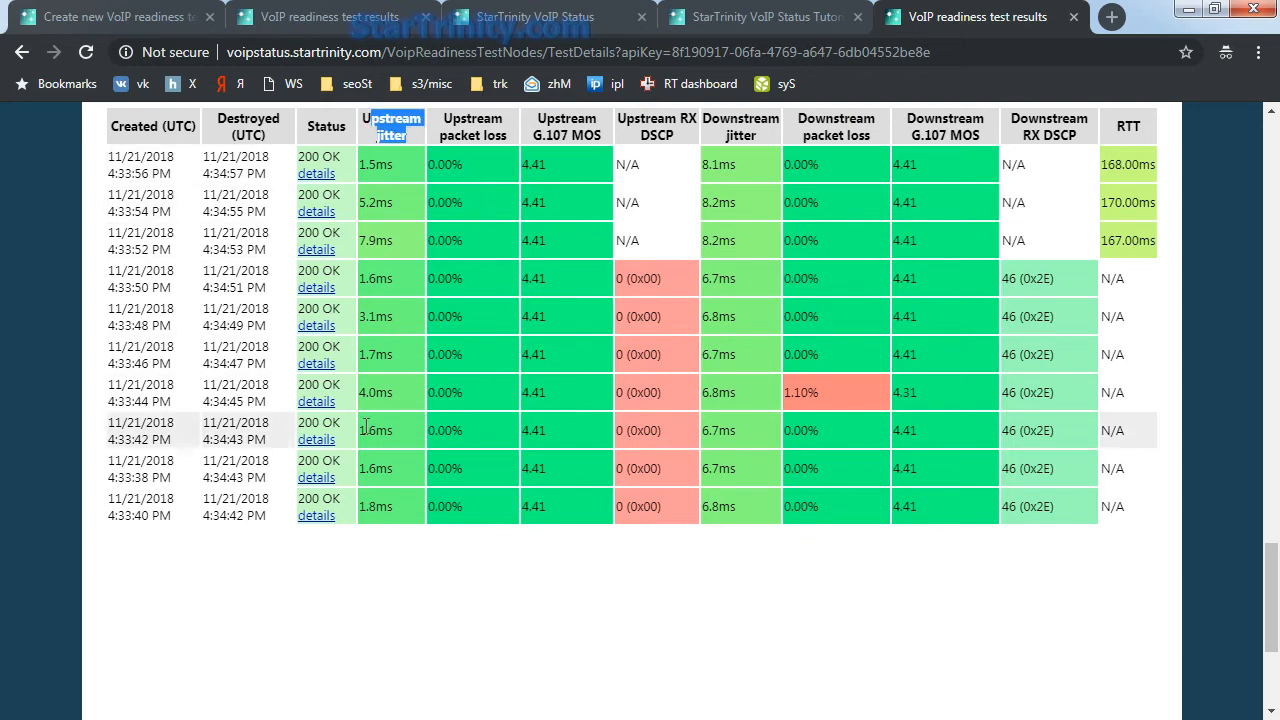
pyautogui.moveTo(316, 172)
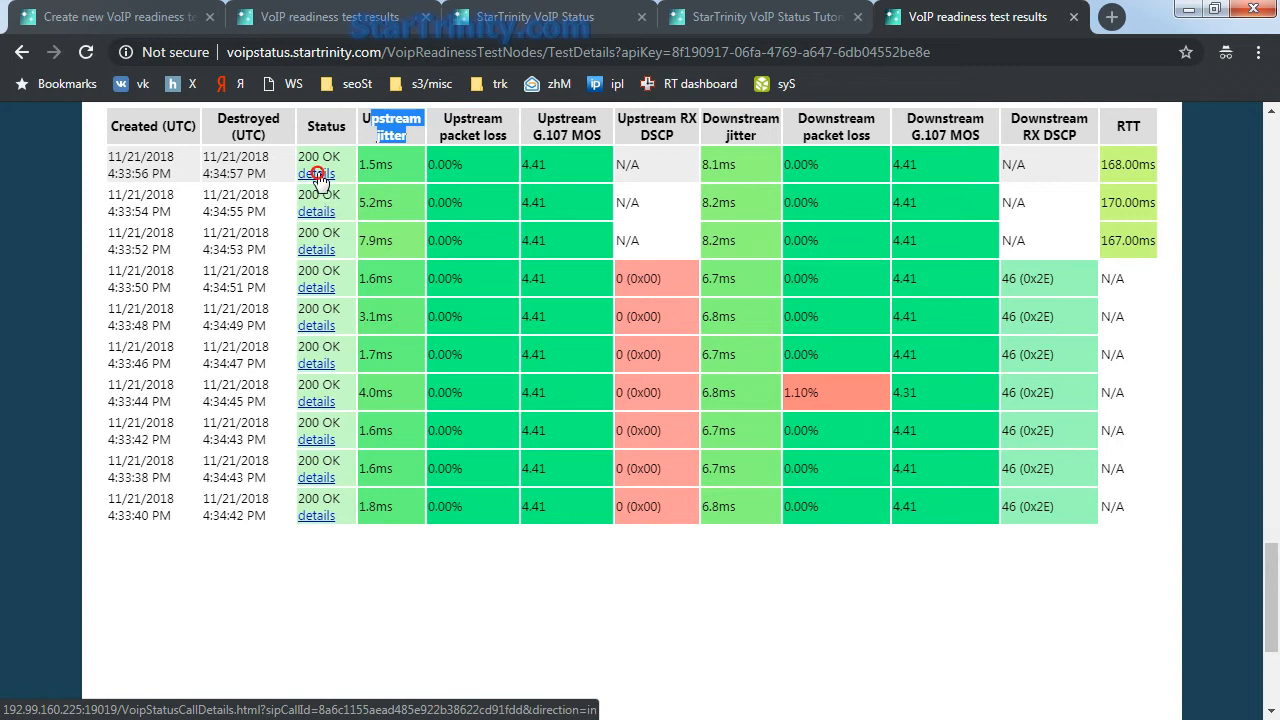
pyautogui.click(316, 172)
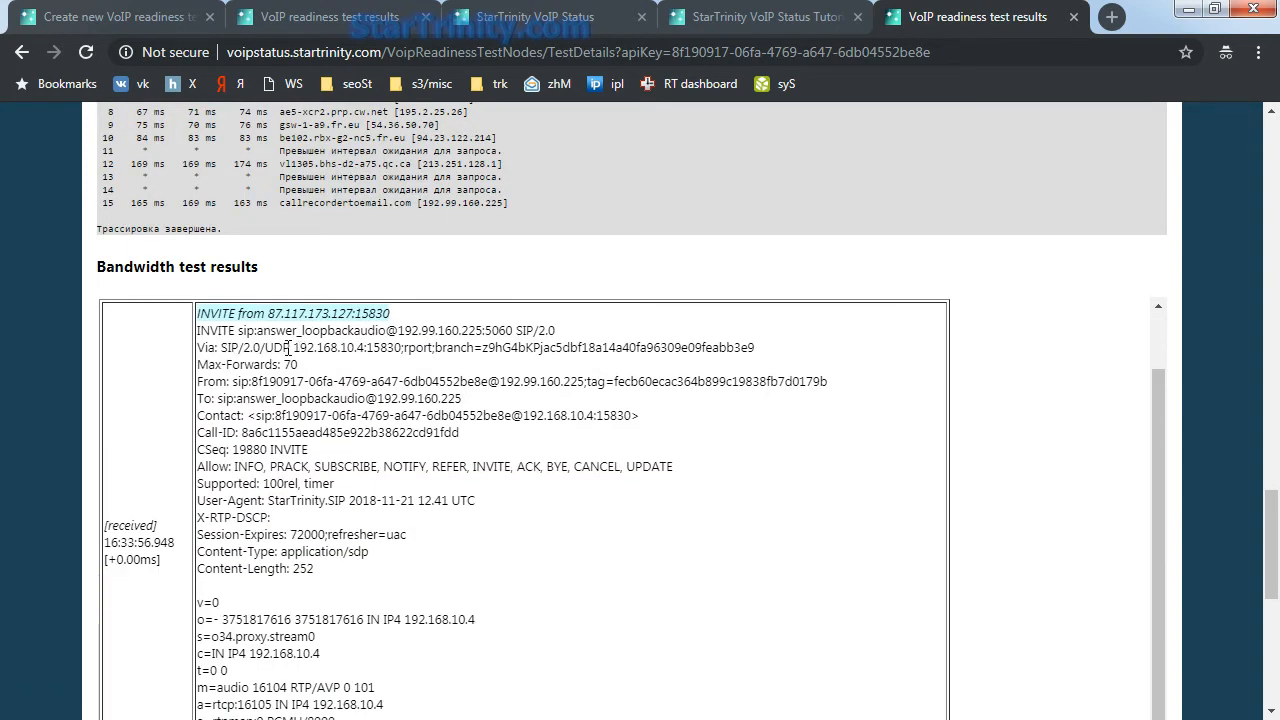
pyautogui.scroll(-3)
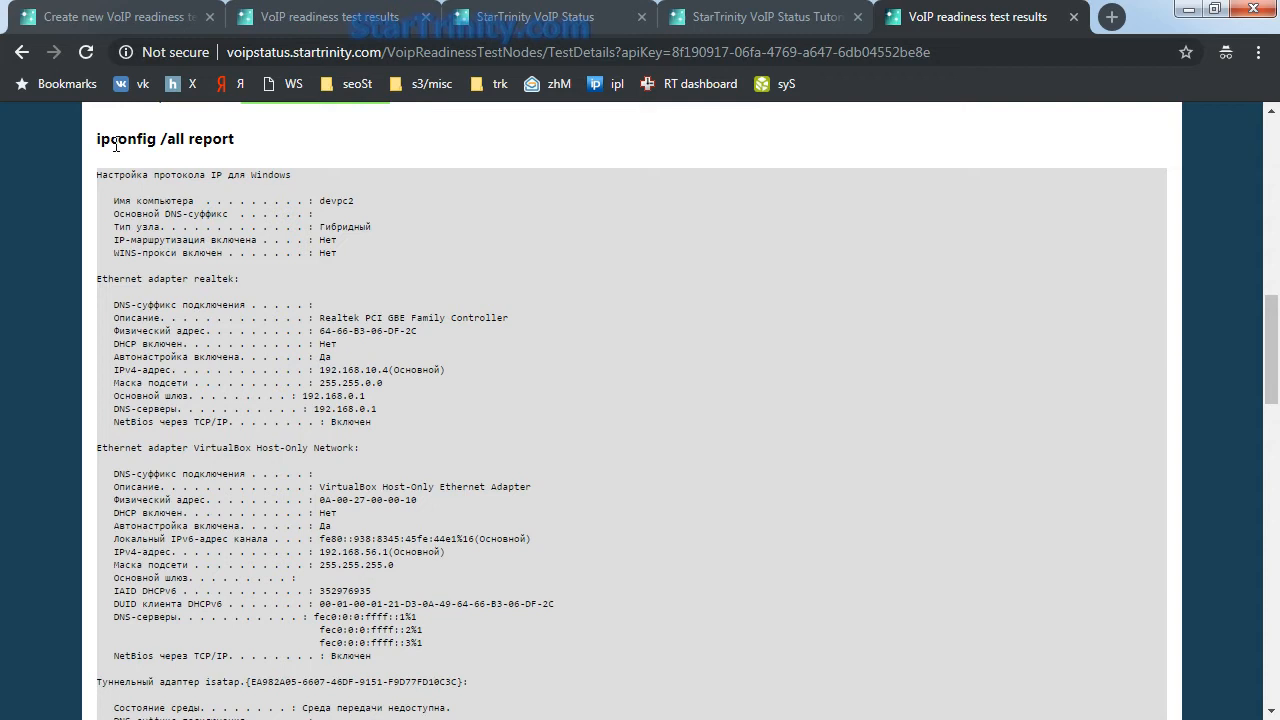
pyautogui.moveTo(460, 432)
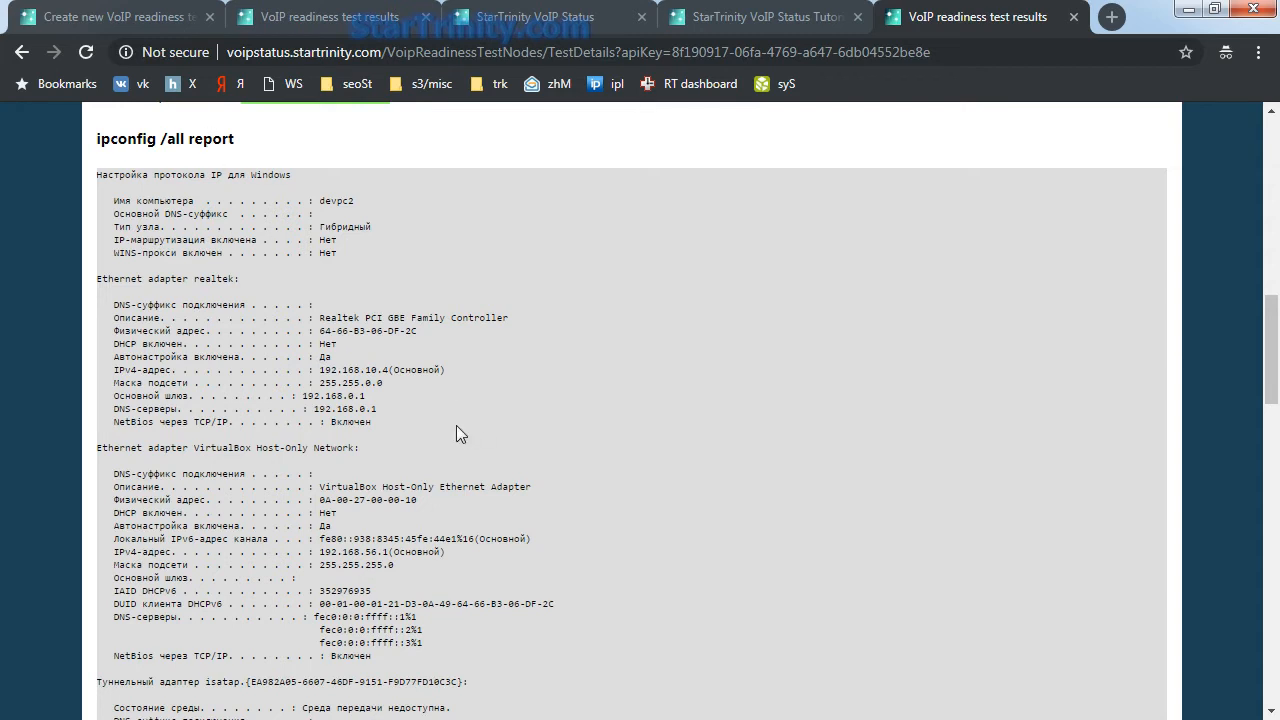
pyautogui.doubleClick(332, 396)
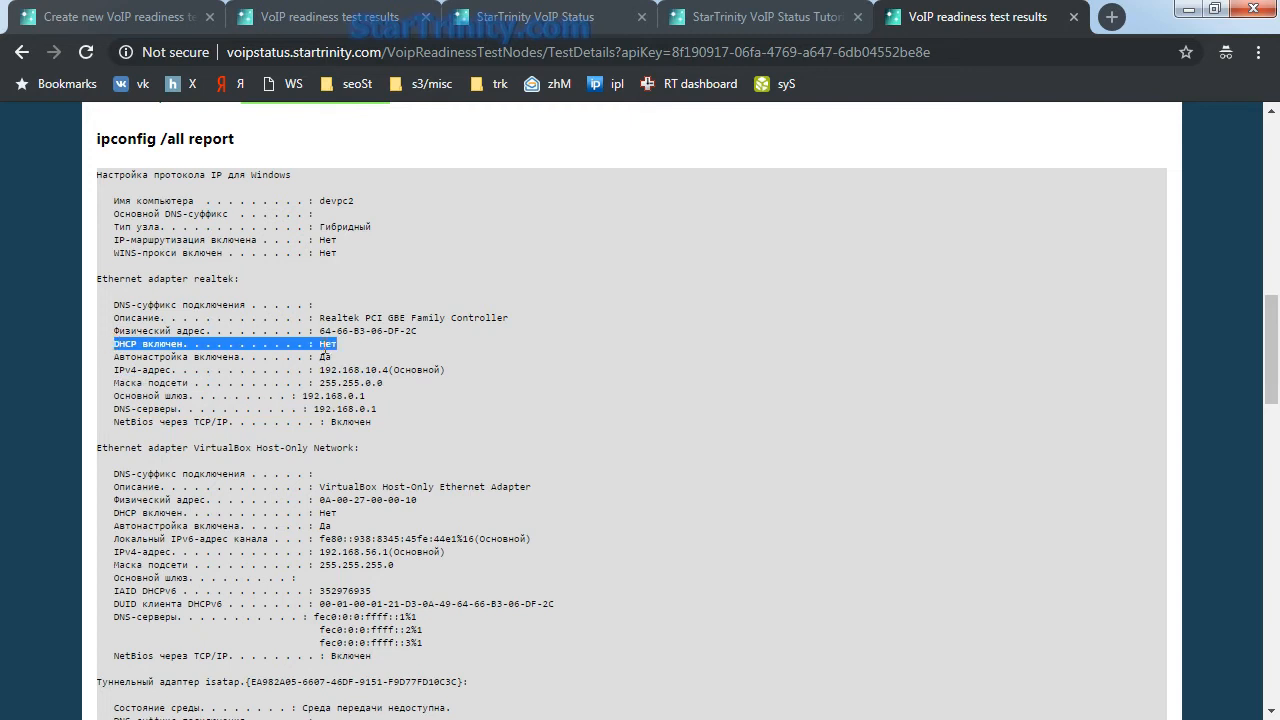
pyautogui.scroll(-3)
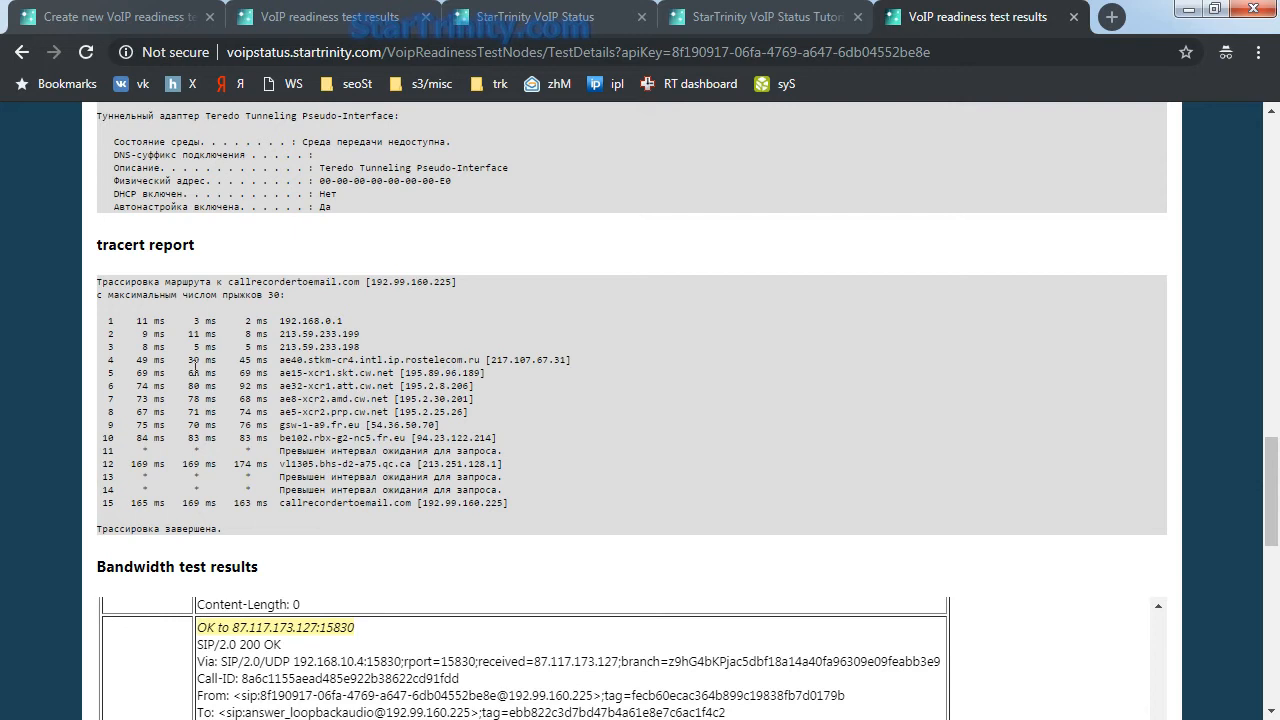
pyautogui.moveTo(530, 508)
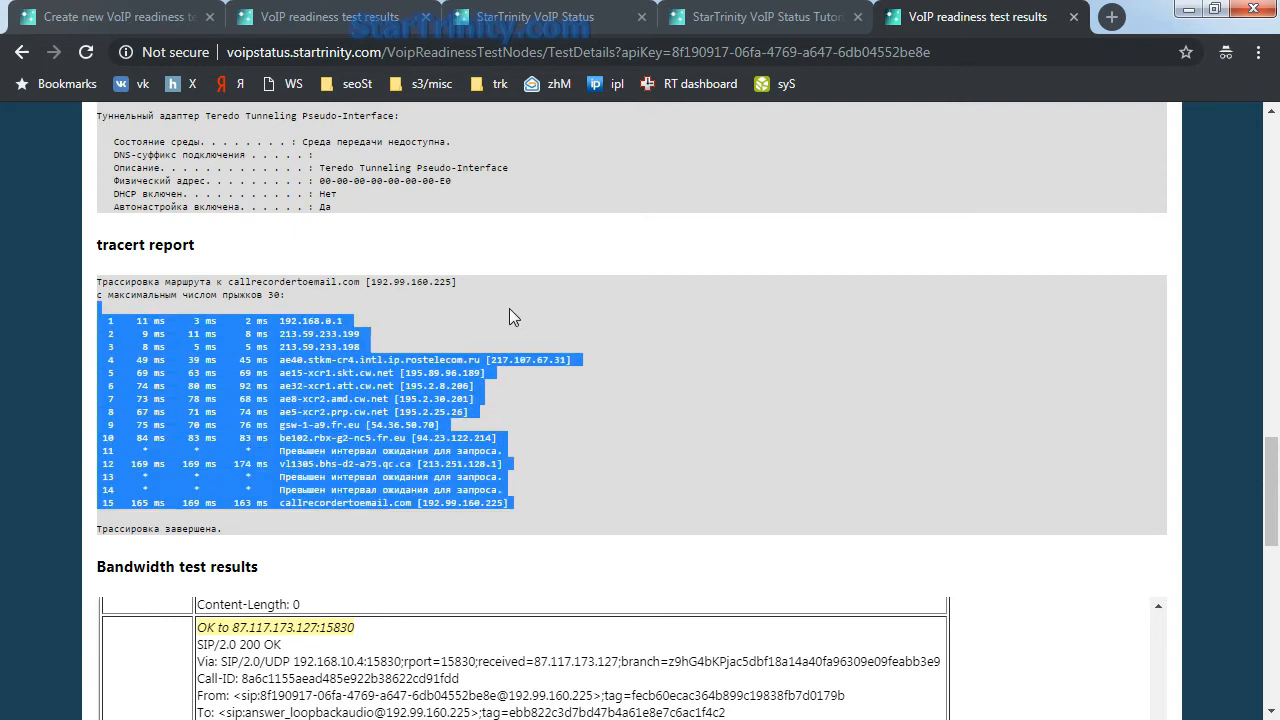
pyautogui.scroll(-3)
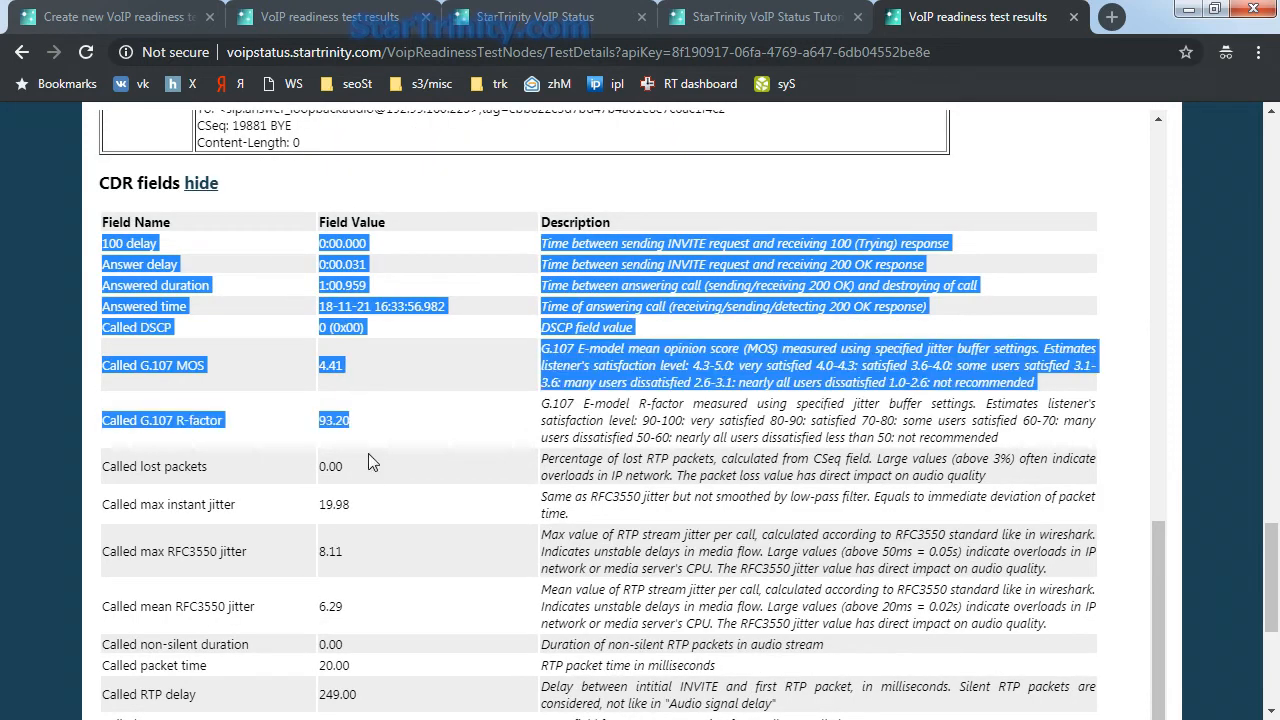
pyautogui.scroll(-3)
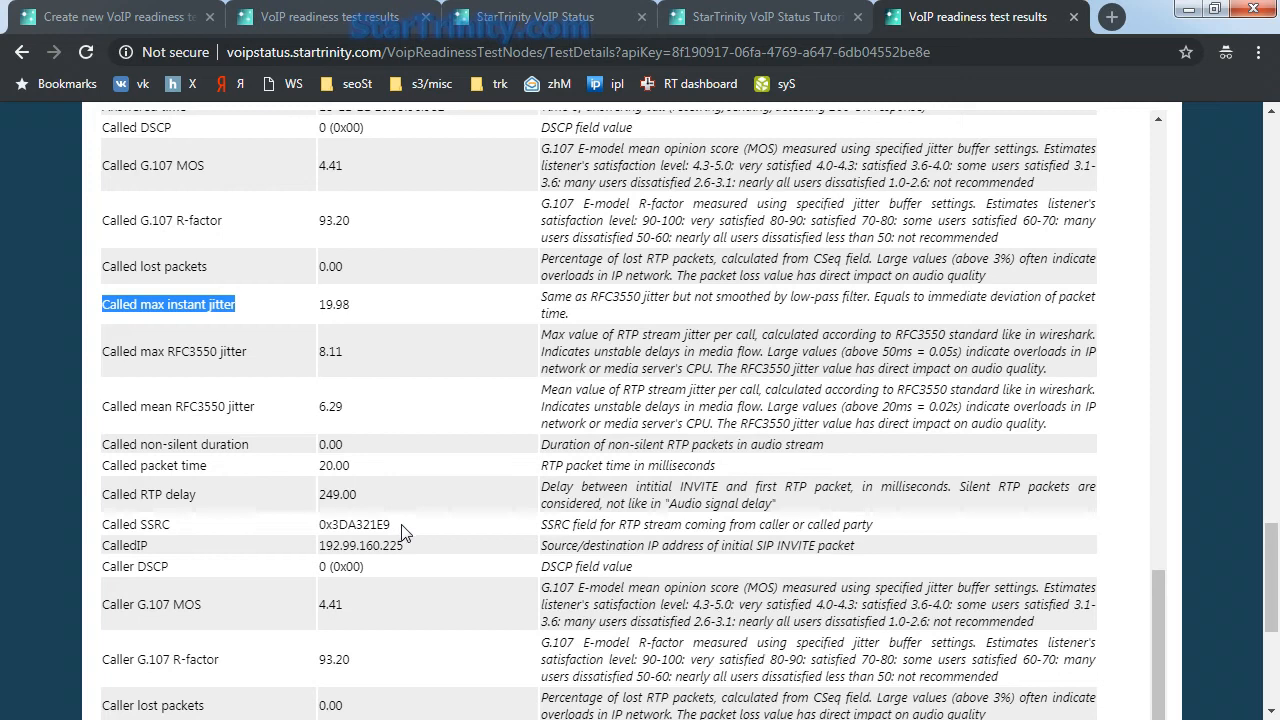
pyautogui.scroll(-3)
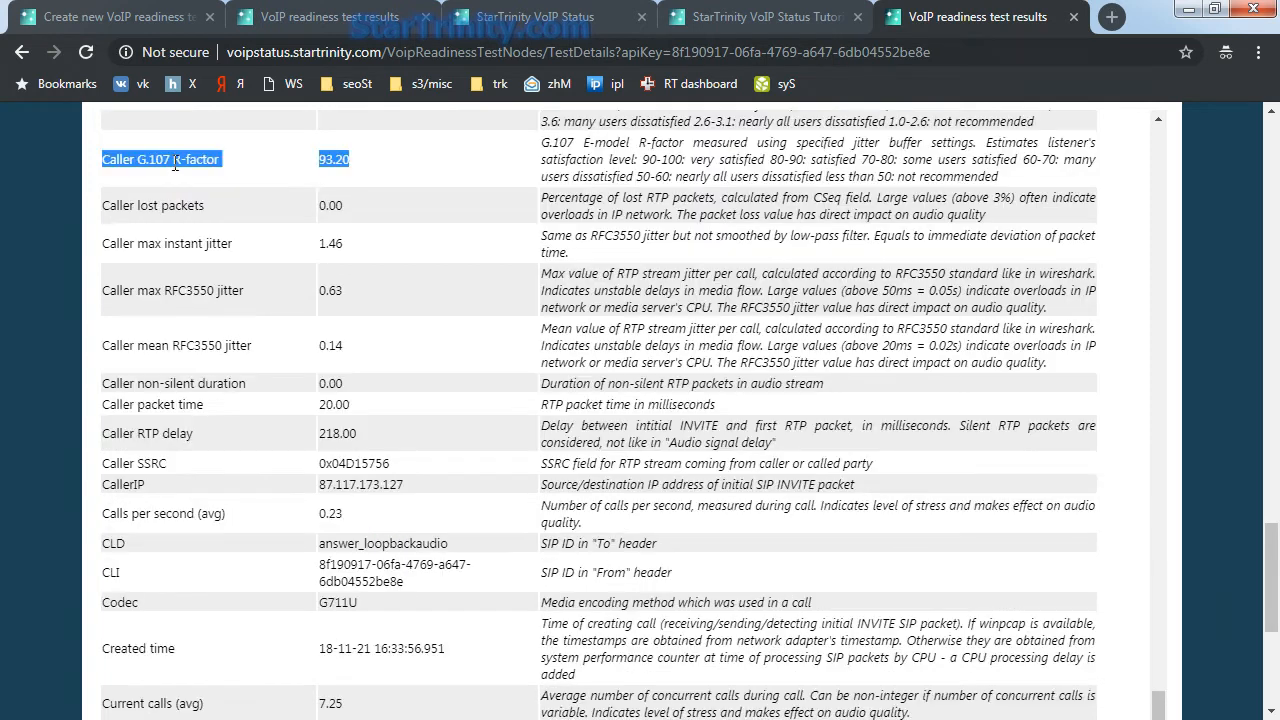
pyautogui.scroll(-3)
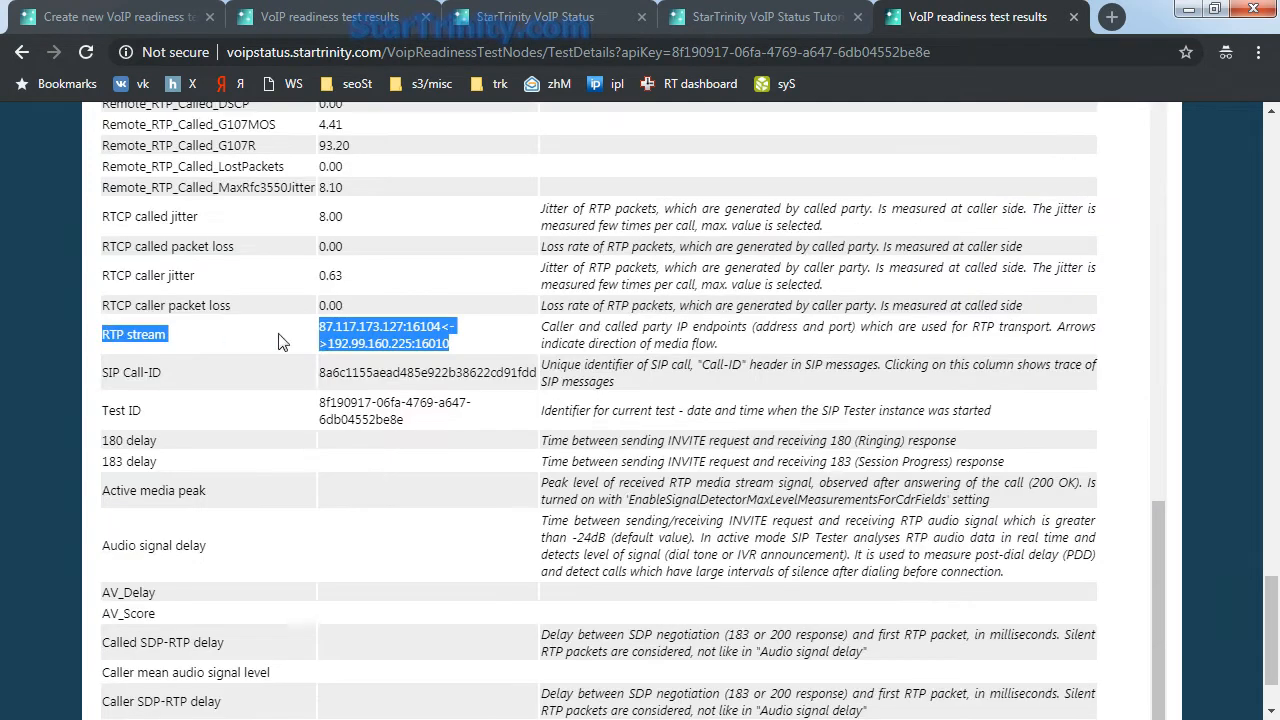
pyautogui.moveTo(504, 428)
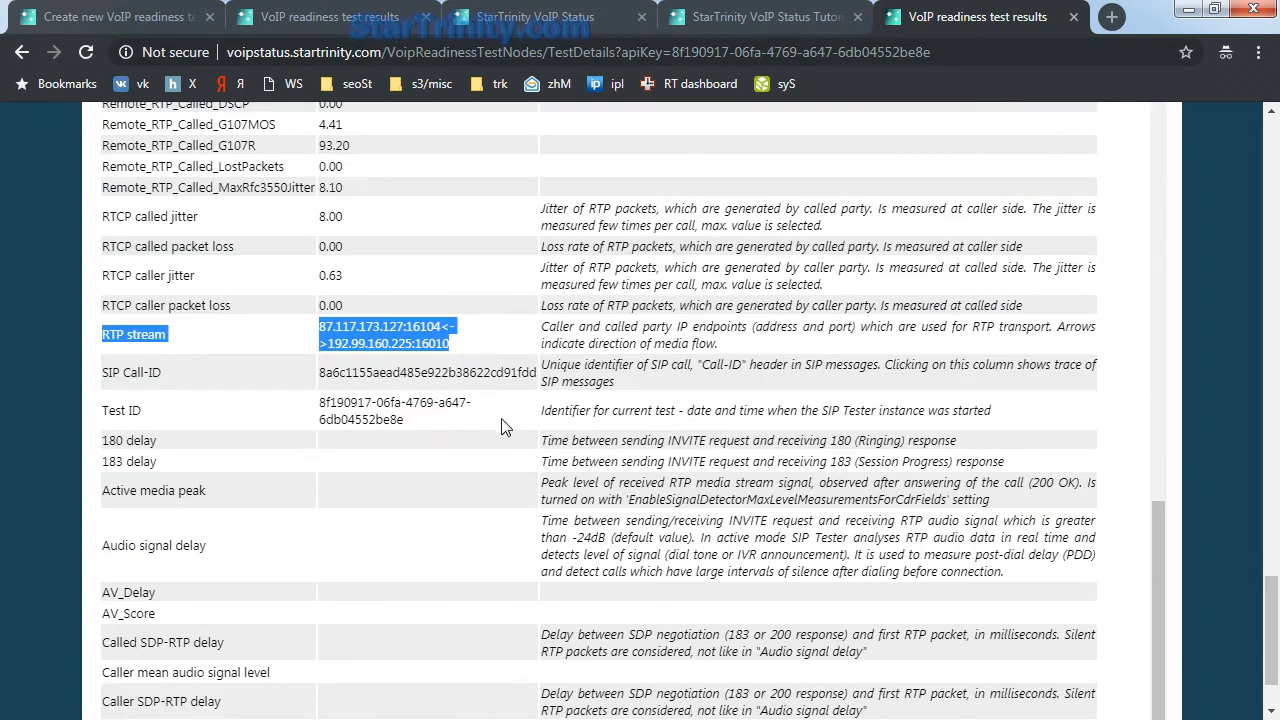
pyautogui.scroll(-3)
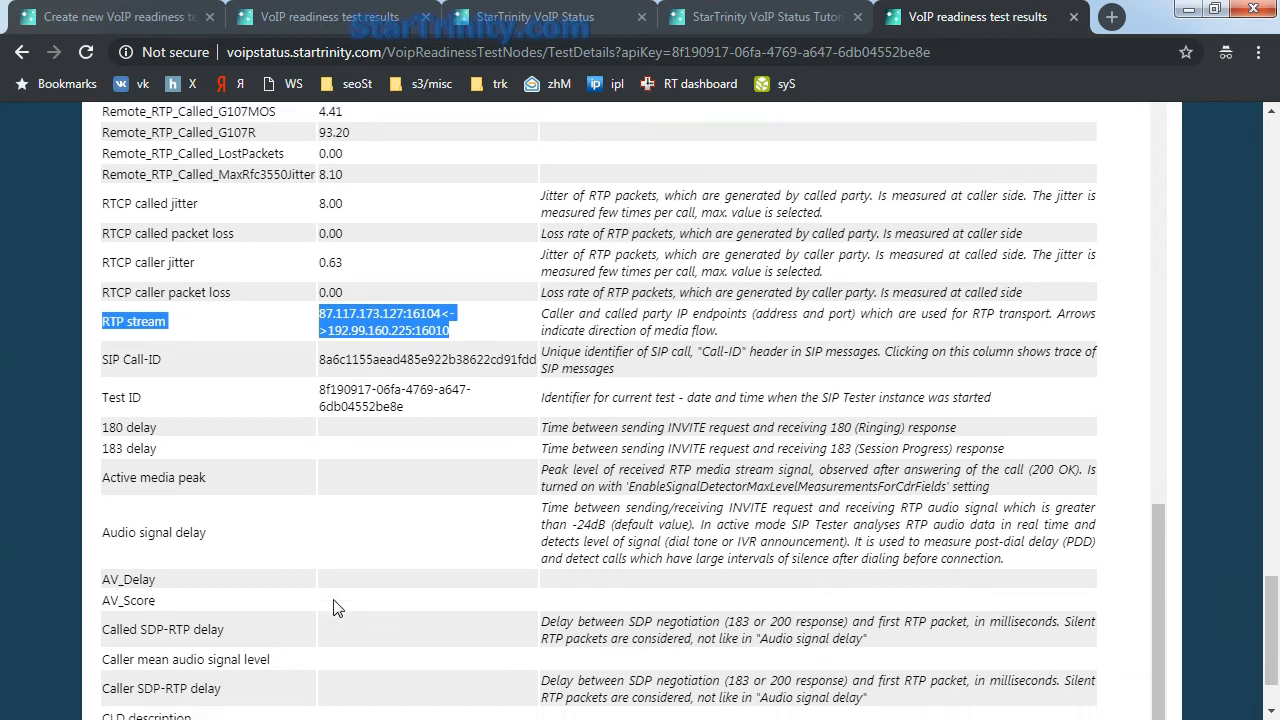
pyautogui.scroll(3)
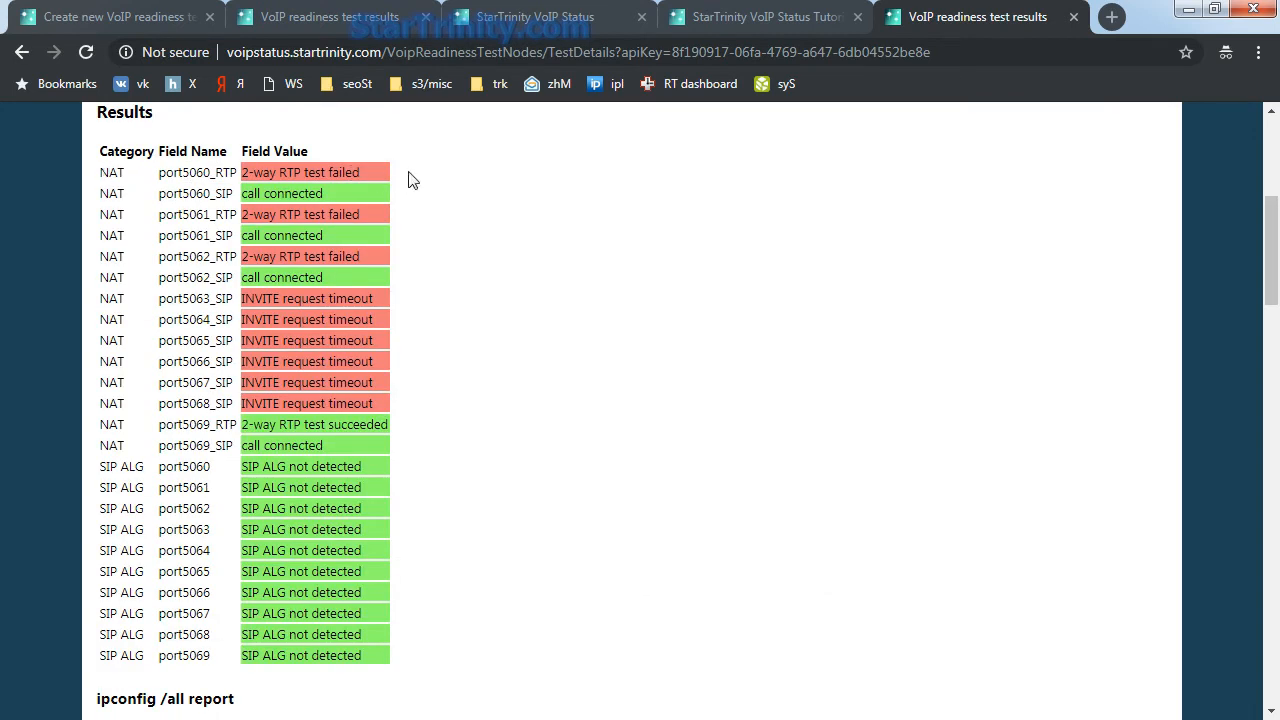
pyautogui.moveTo(100, 466); pyautogui.dragTo(364, 550)
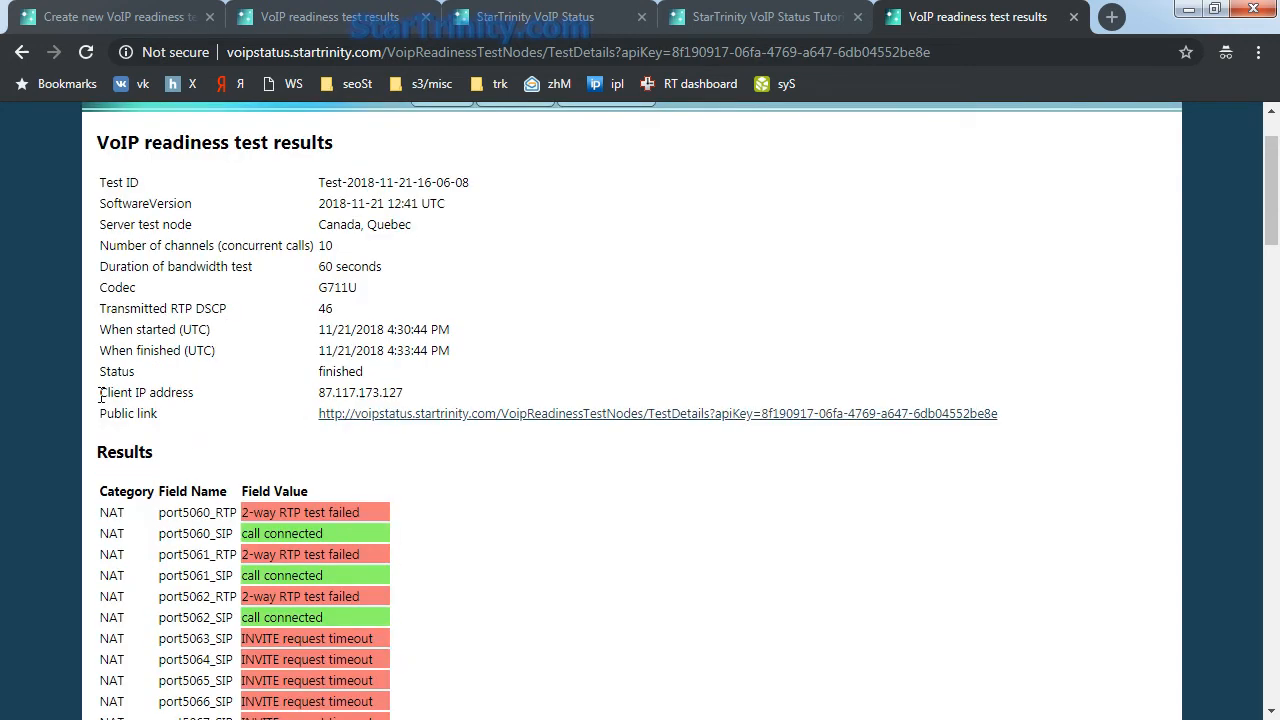
pyautogui.moveTo(424, 402)
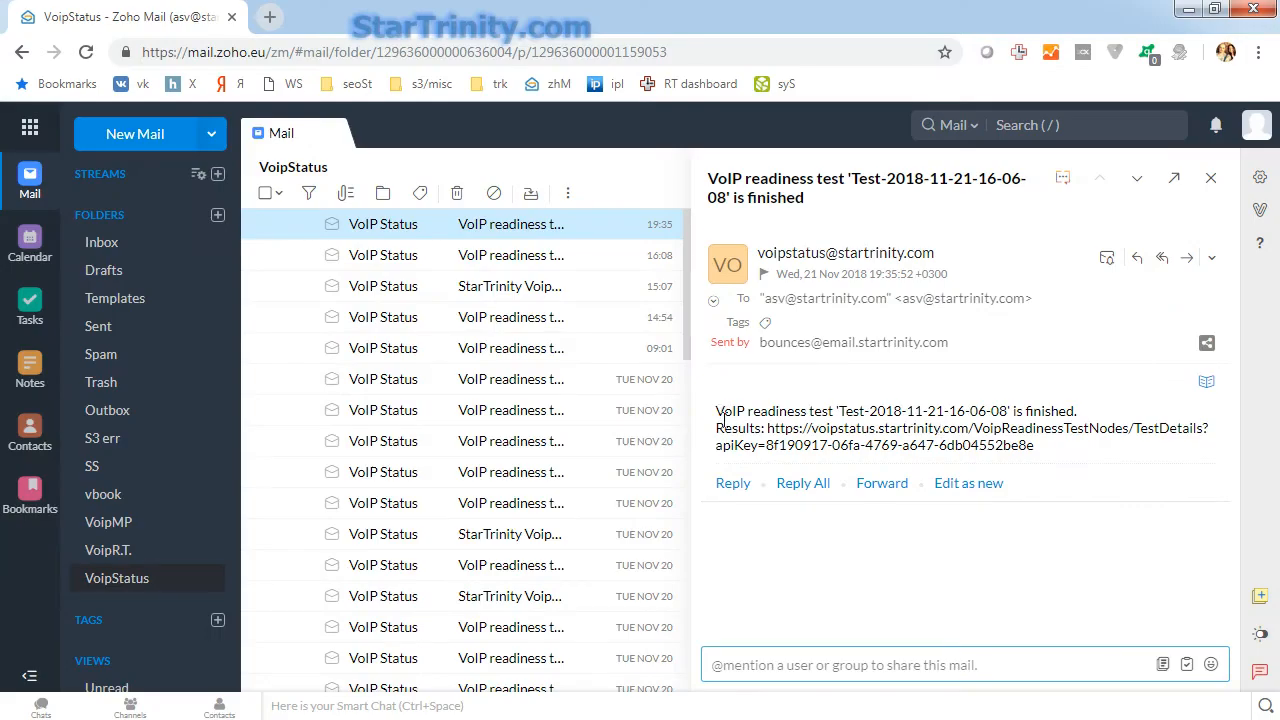
# Step: Highlight text in the 'VoIP readiness test is finished' notification email
pyautogui.moveTo(716, 428); pyautogui.dragTo(1036, 444)
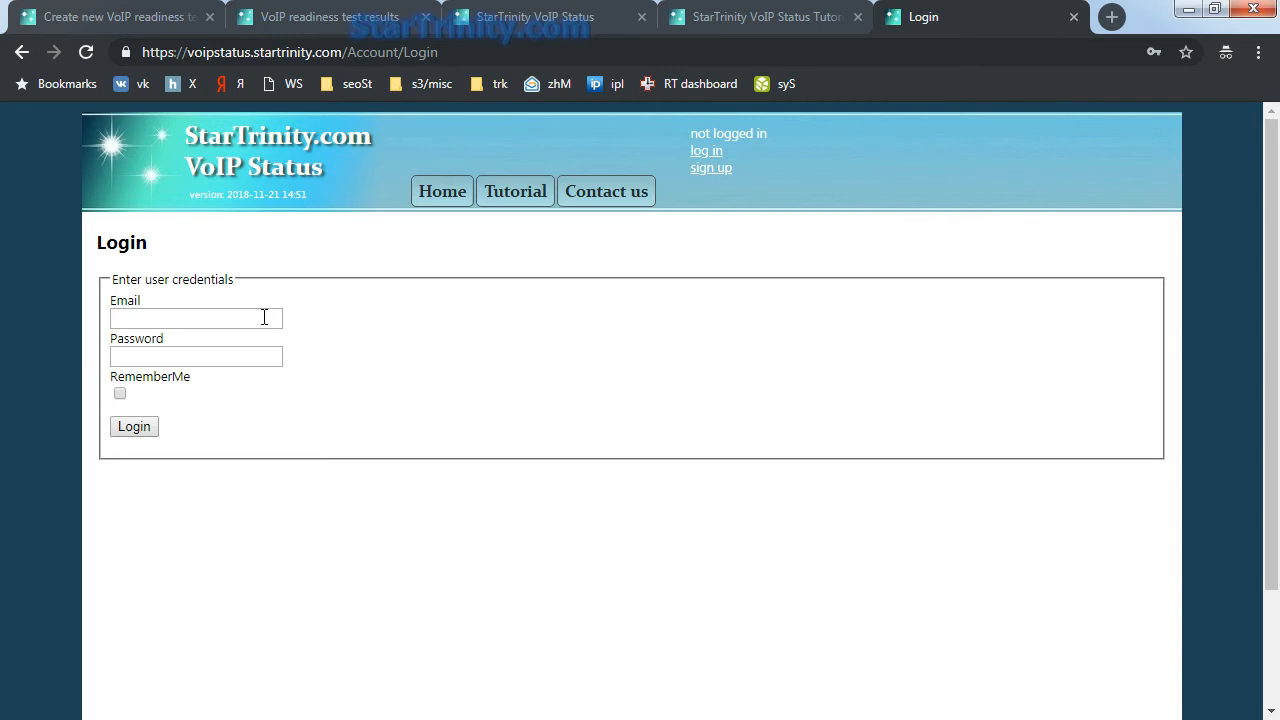
# Step: Log in, start a new readiness test from Configuration and enter '2-' in the Test ID field
pyautogui.click(132, 426)
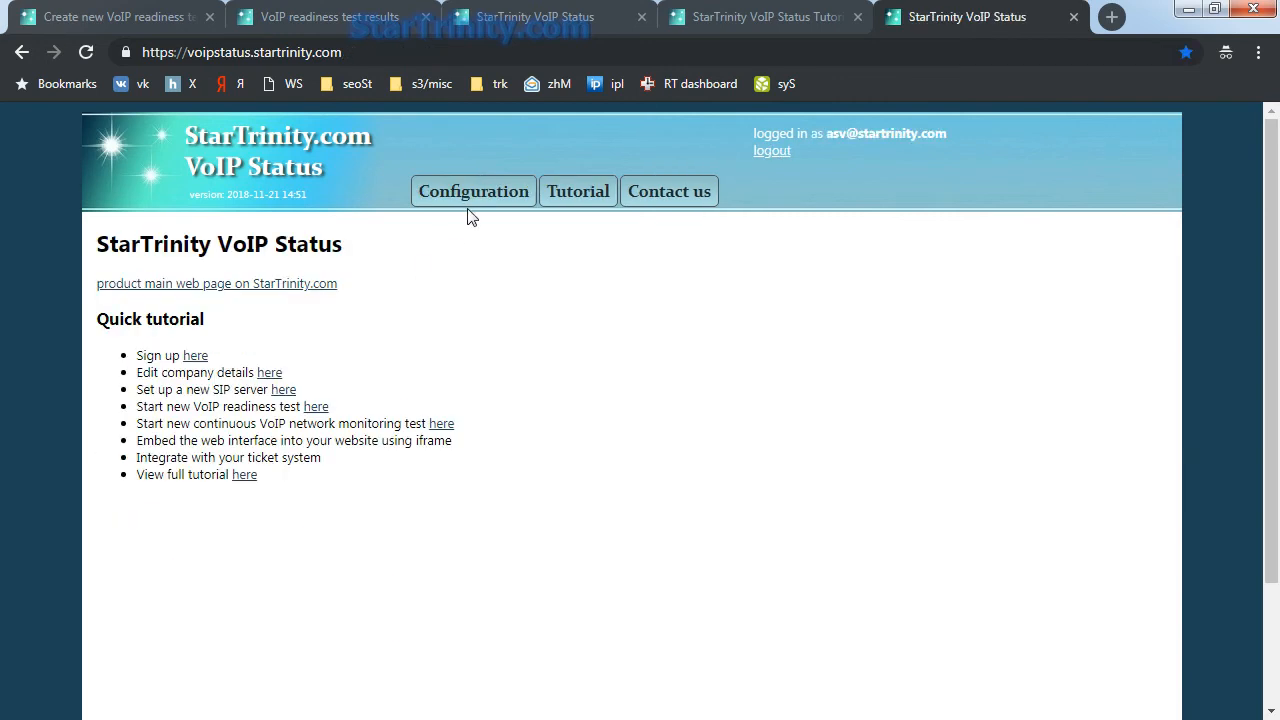
pyautogui.click(472, 192)
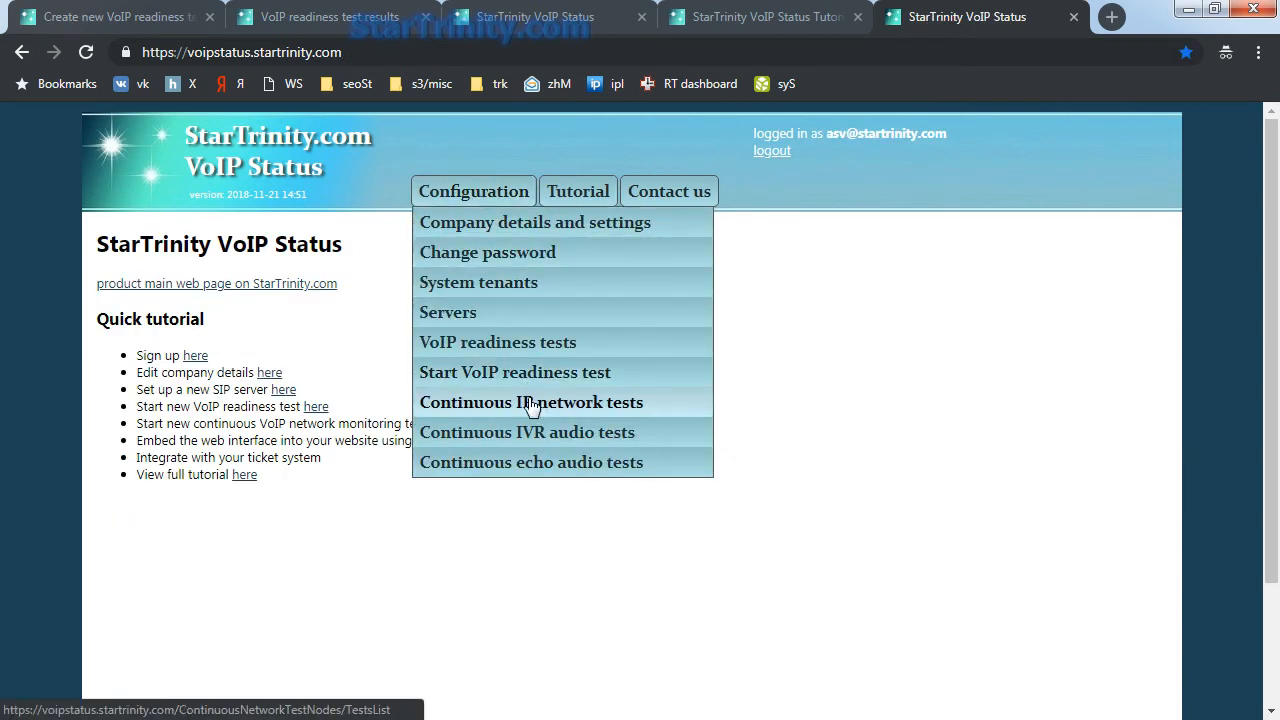
pyautogui.click(514, 372)
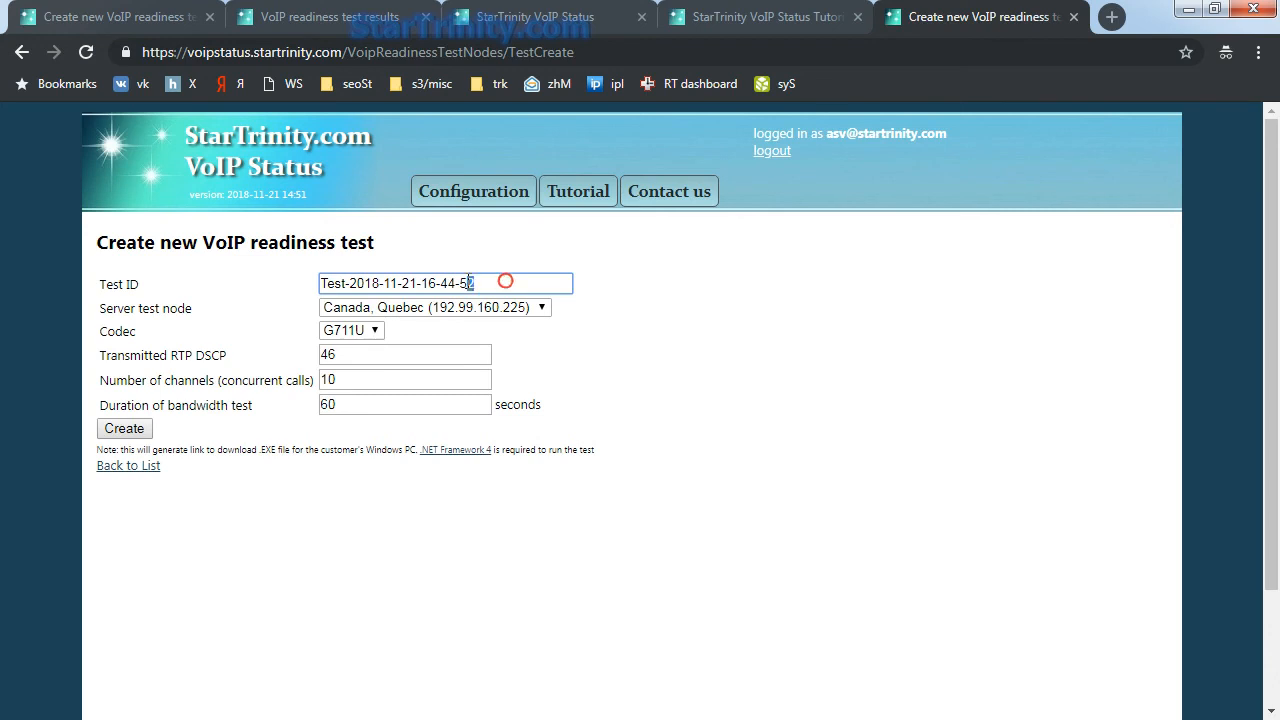
pyautogui.write('2')
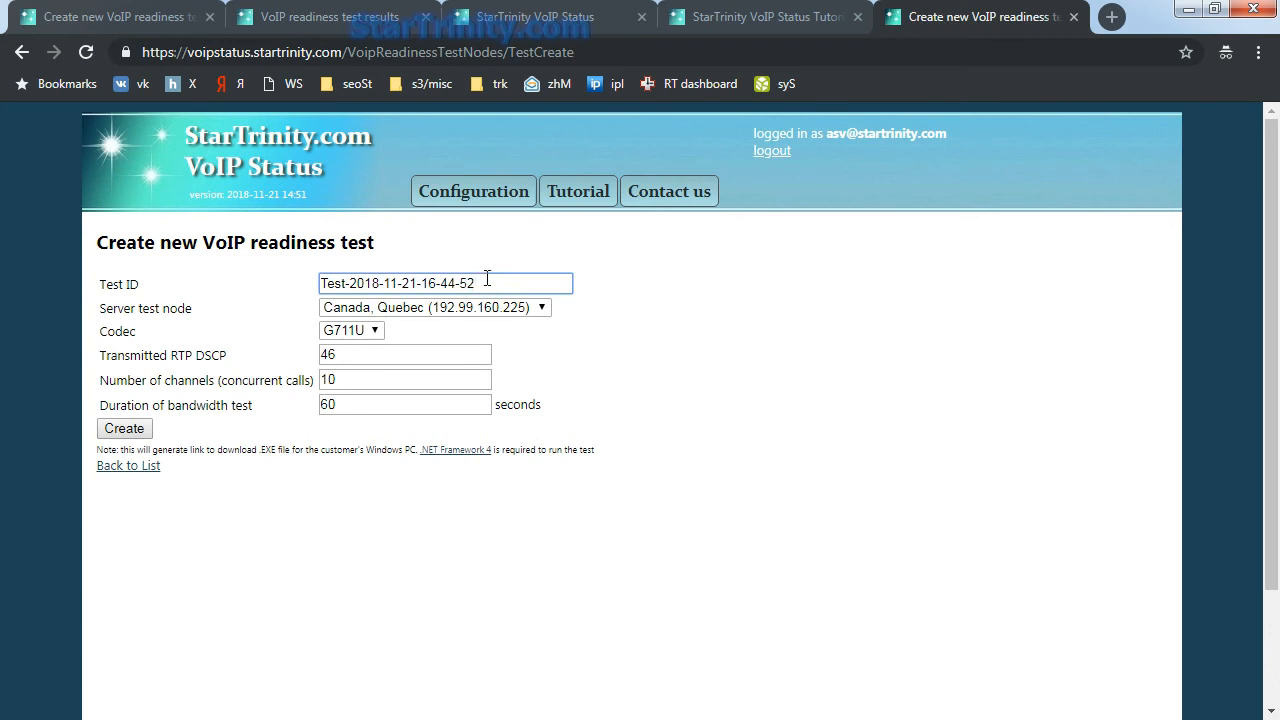
pyautogui.write('-')
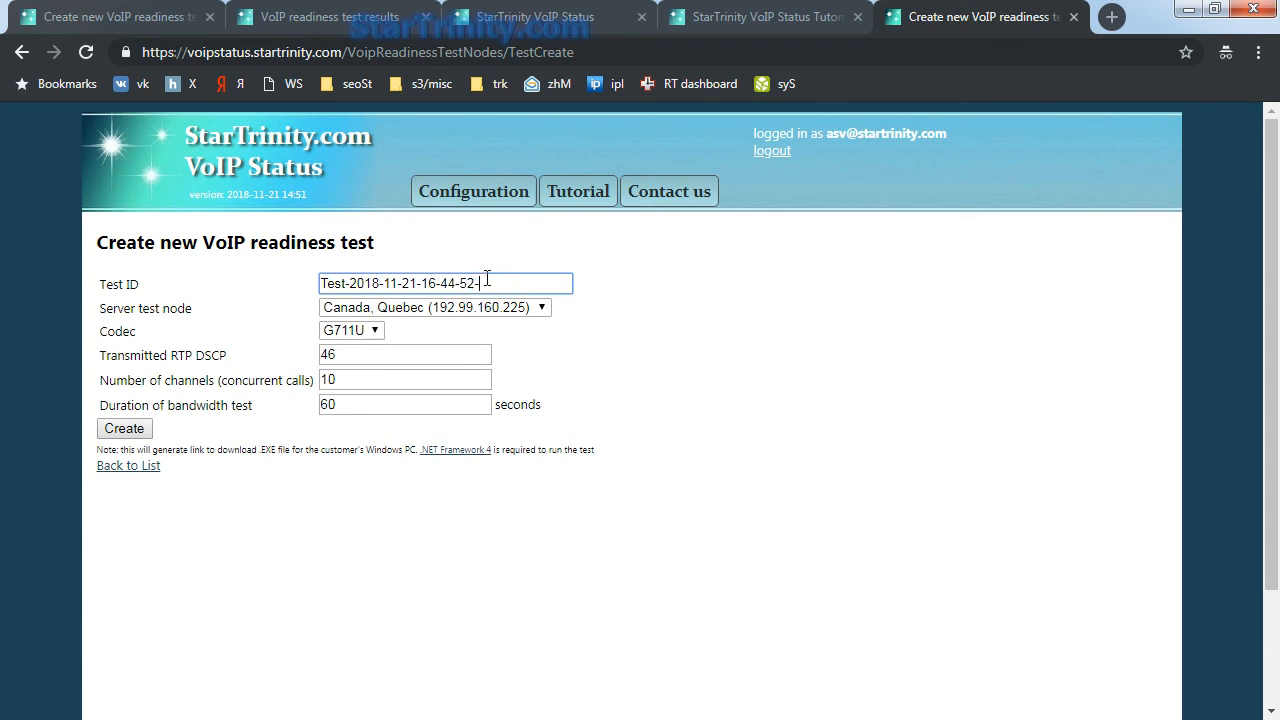